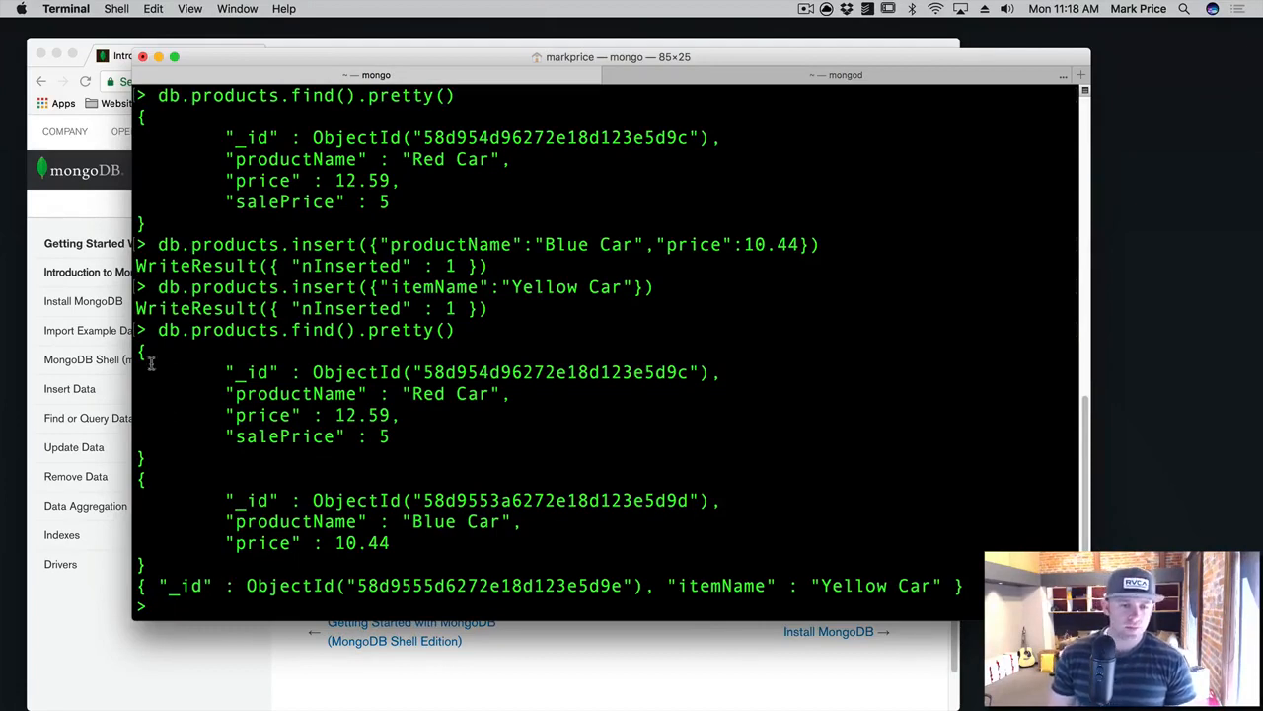
mouse_move(355, 340)
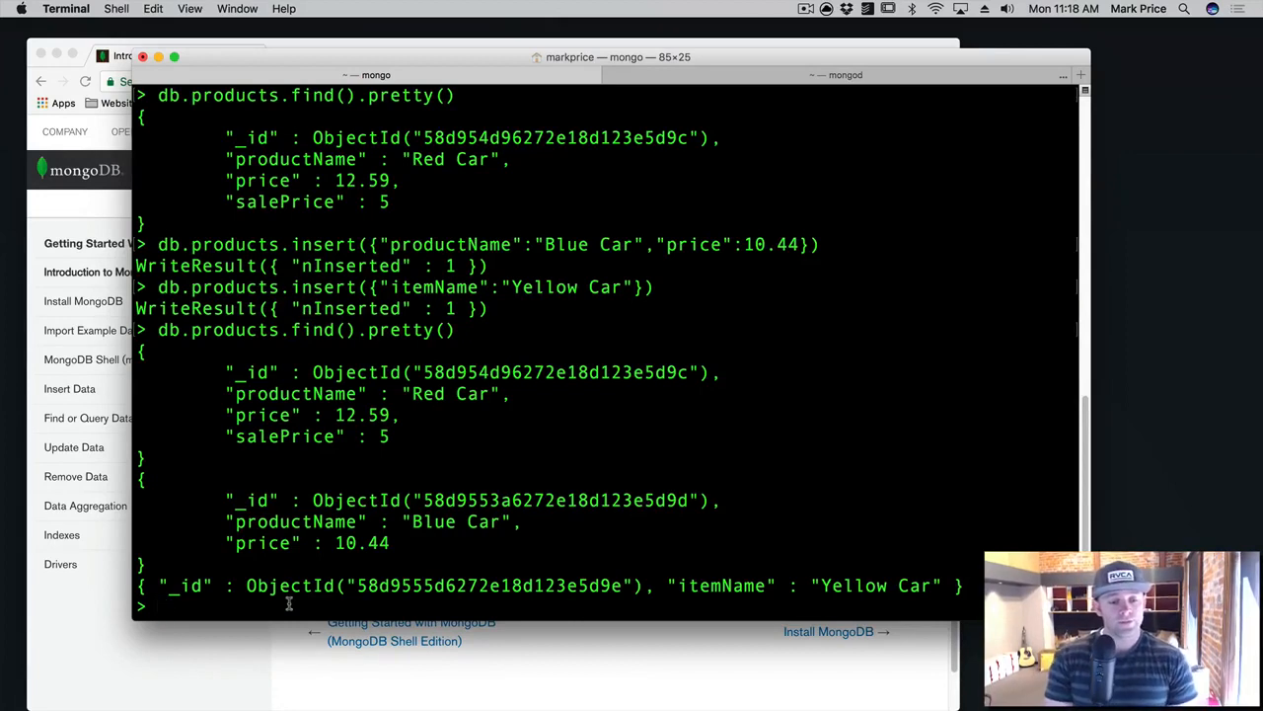
Step: Start a find query on the products collection, db.products.find(, left open at the prompt
text(db.products.)
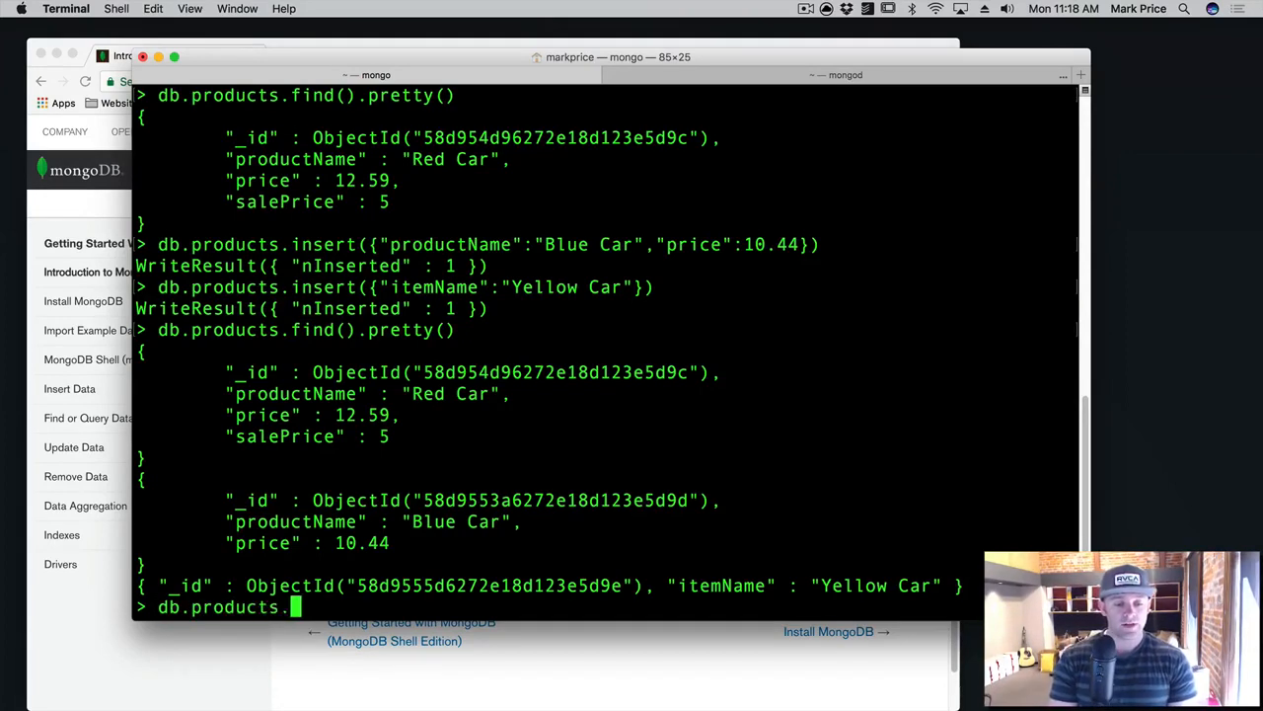
text(find()
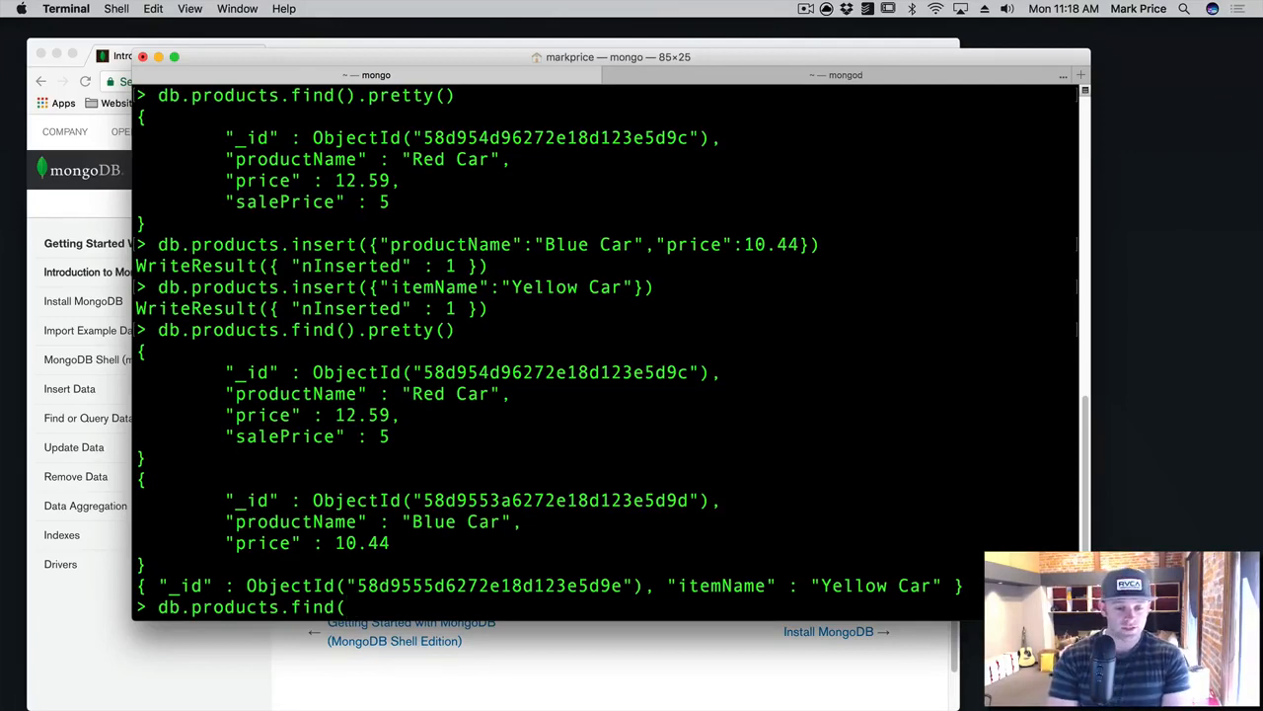
Step: Find the Red Car document by _id ObjectId("58d954d96272e18d123e5d9c")
text({)
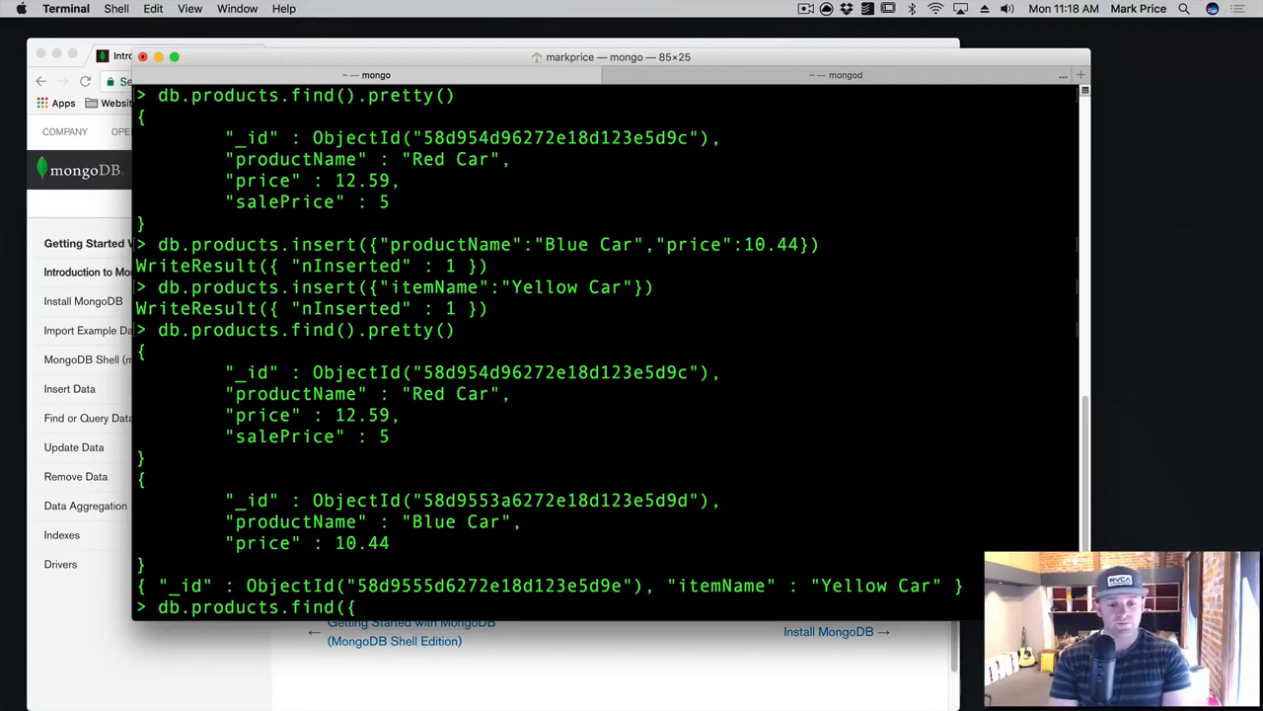
text({"_id)
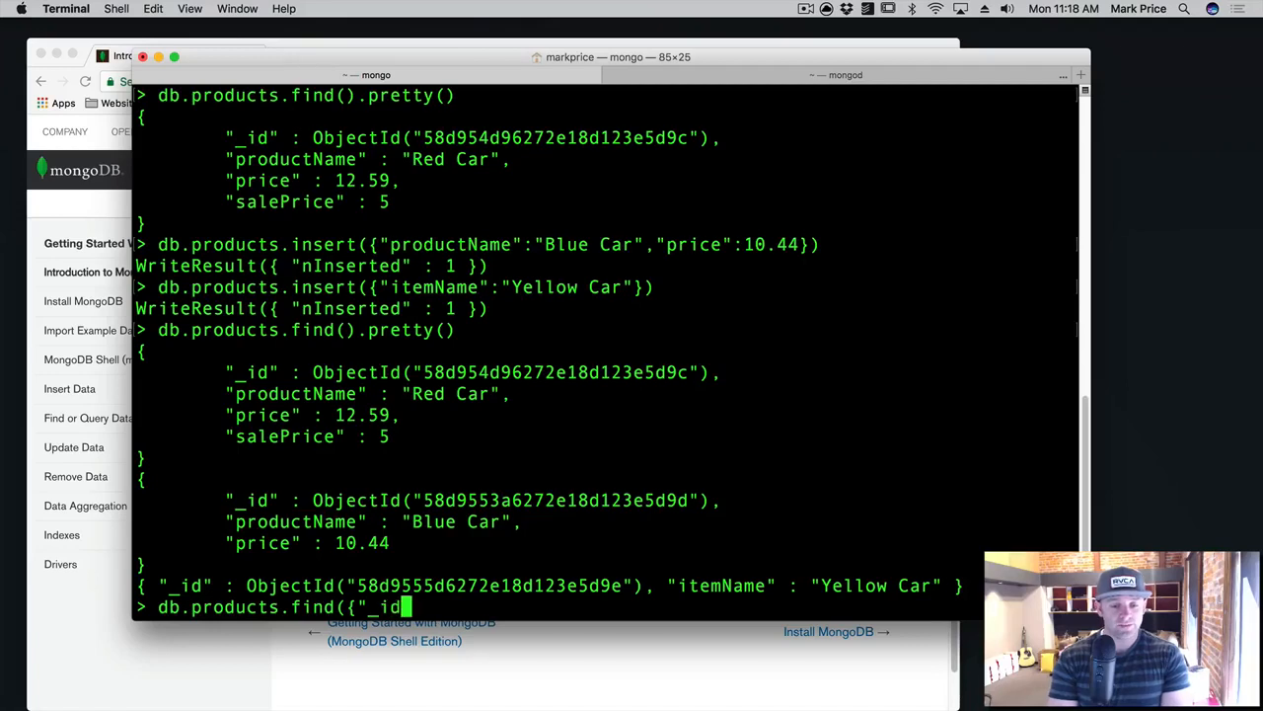
text(":)
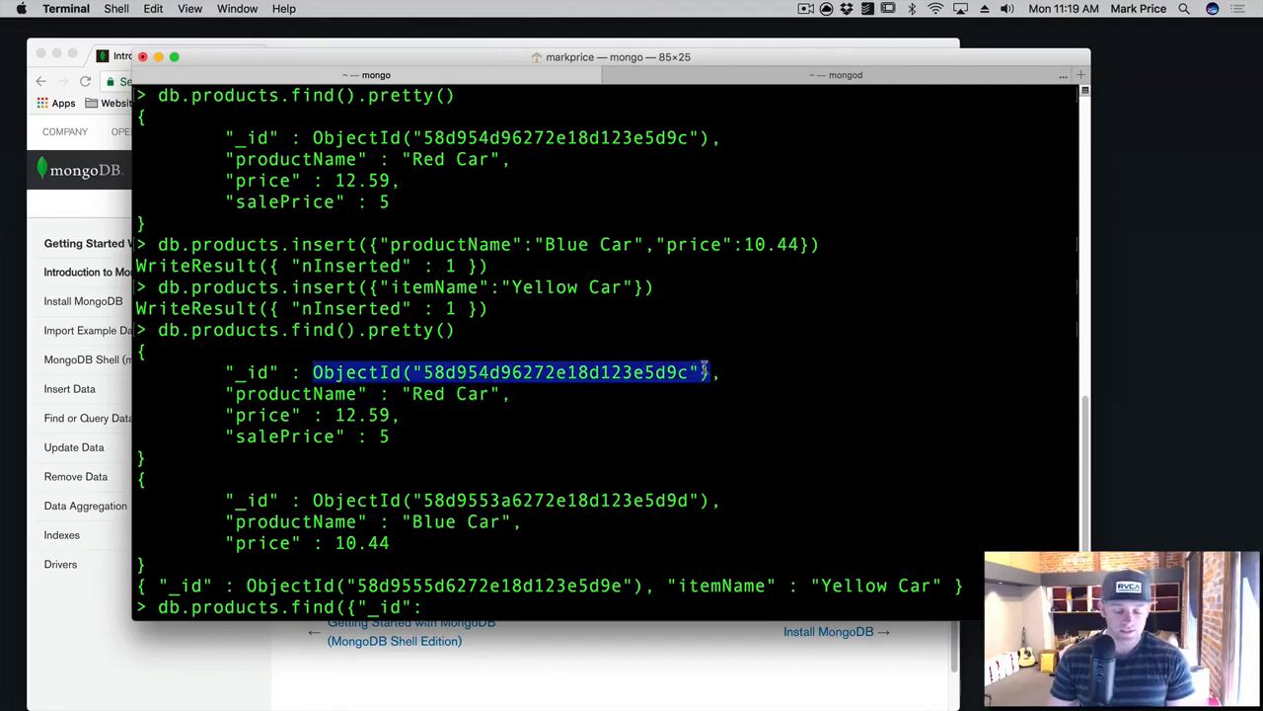
text(ObjectId("58d954d96272e18d123e5d9c"))
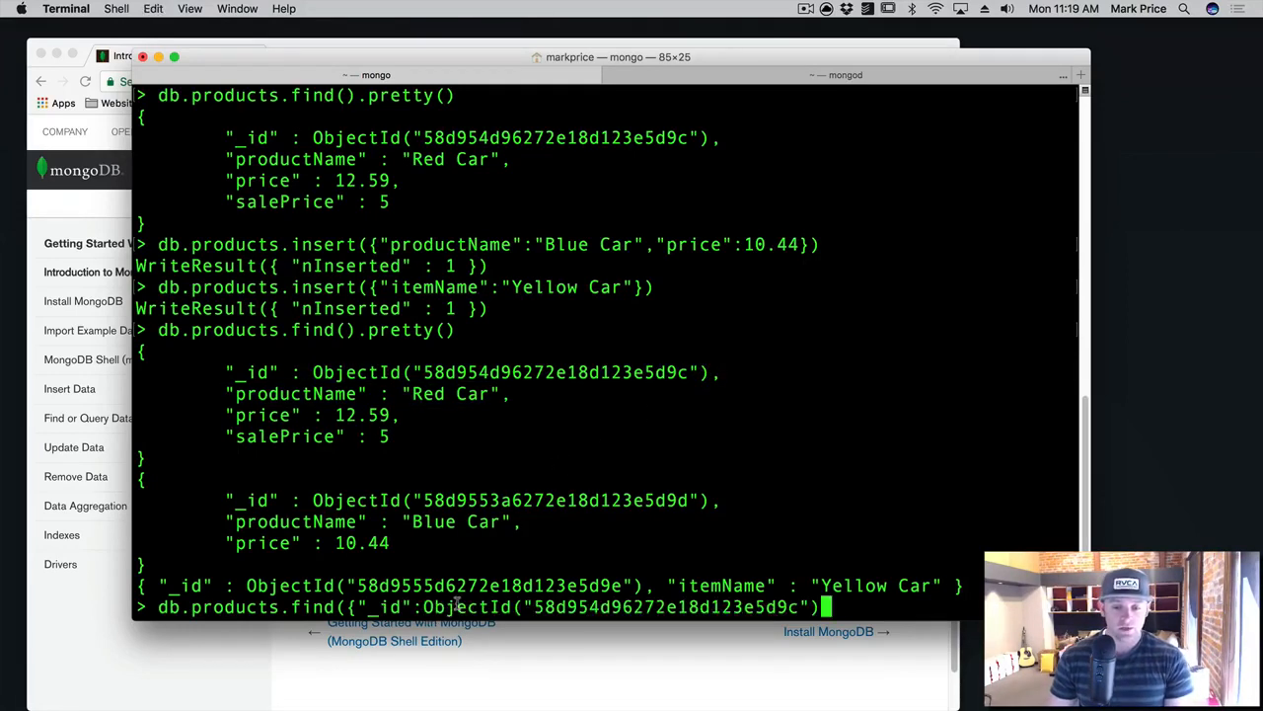
text(})
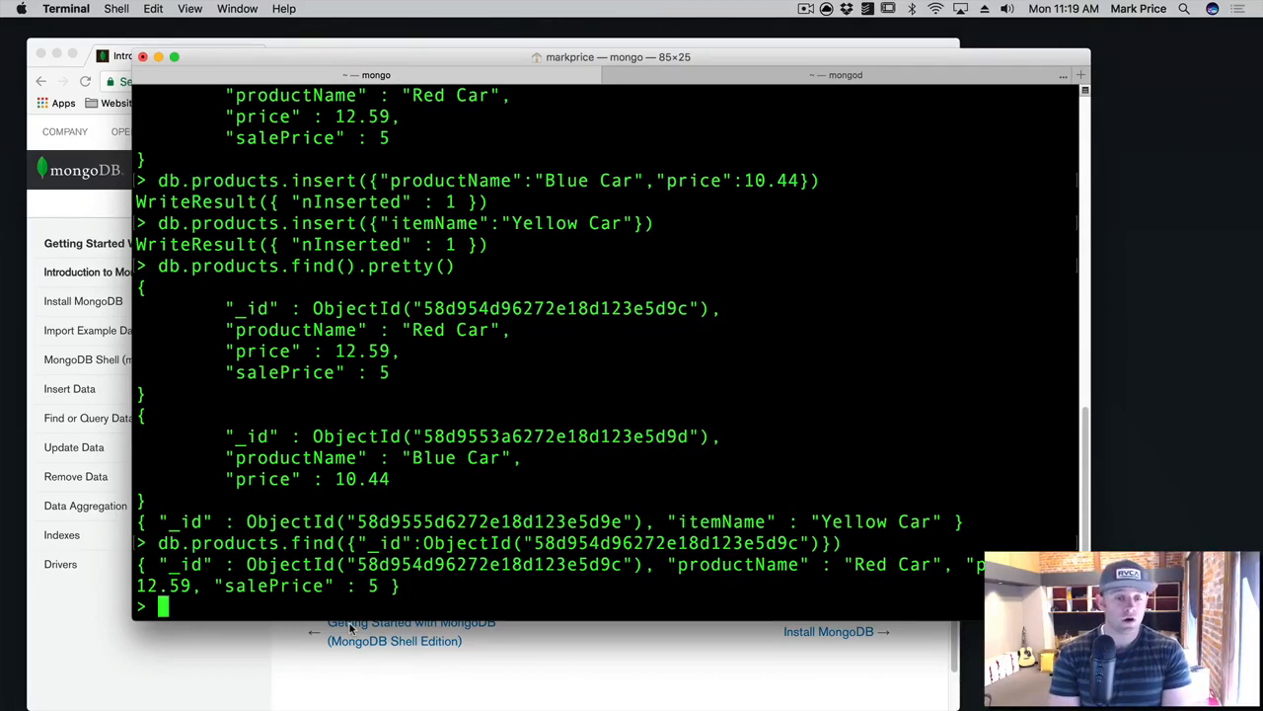
Step: Run db.products.find({"productName":"Blue Car"}) to return the Blue Car document
text(db)
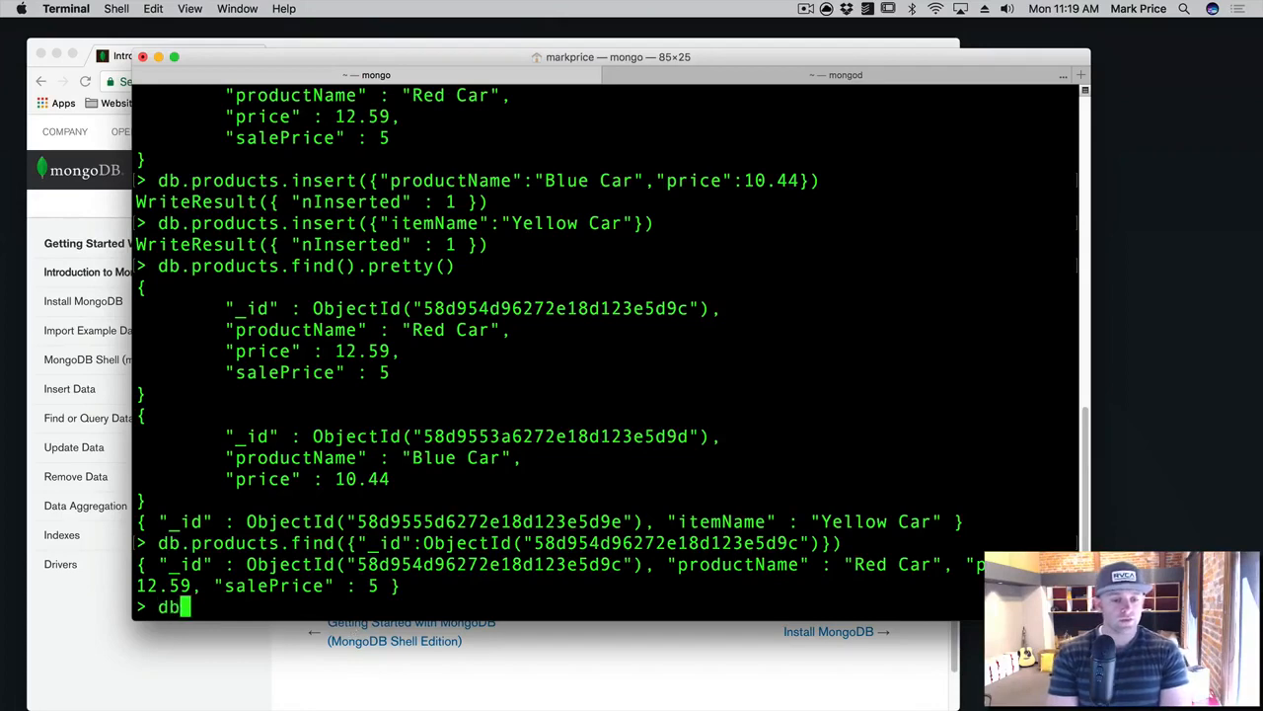
text(.products)
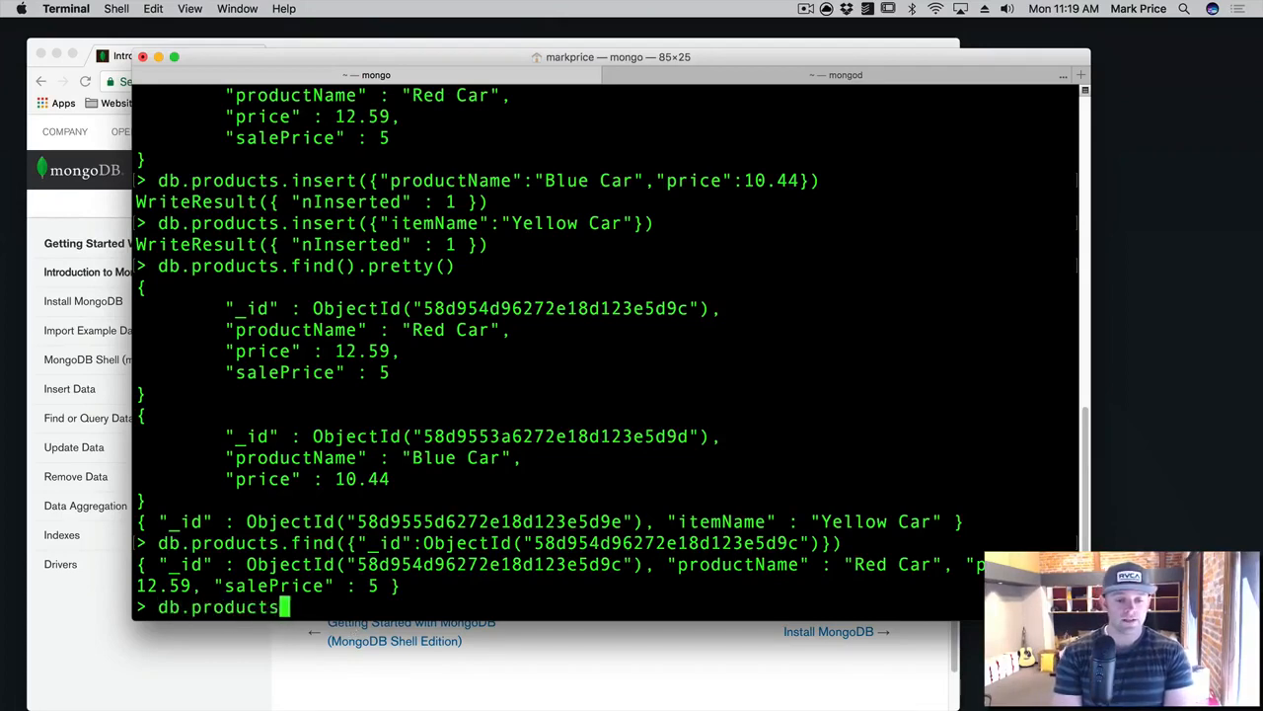
text(.find({)
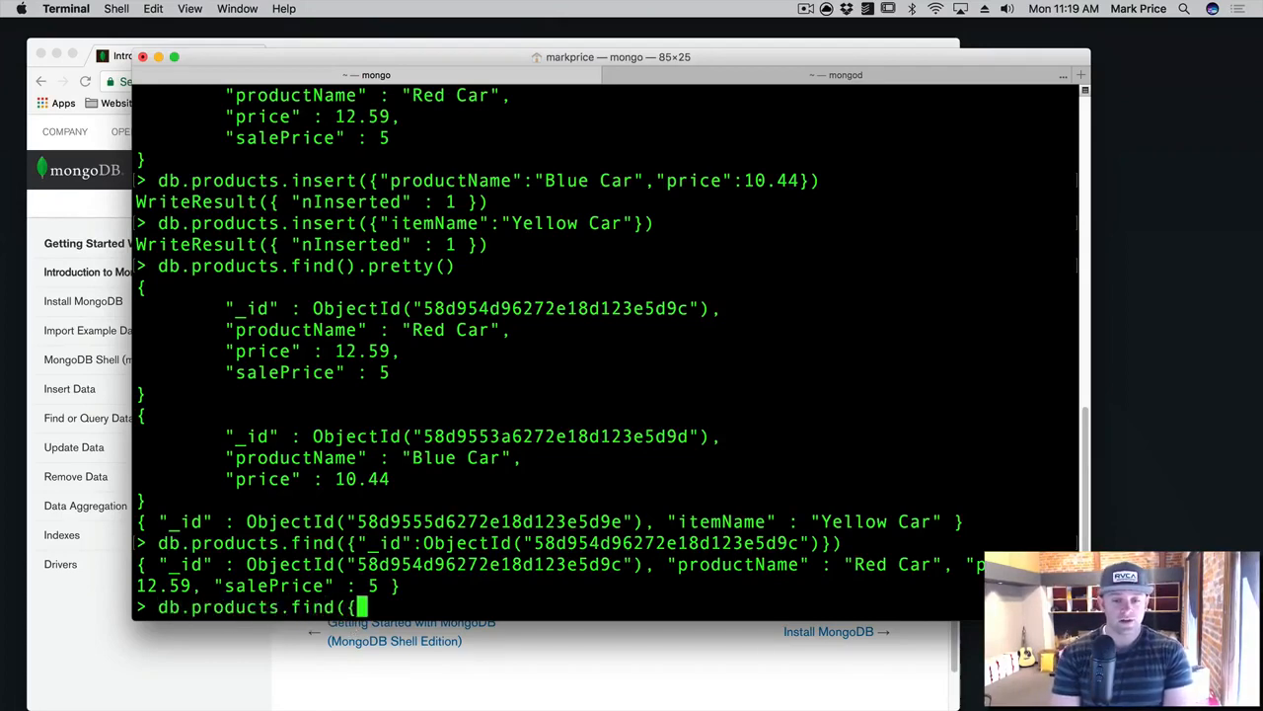
text("productName)
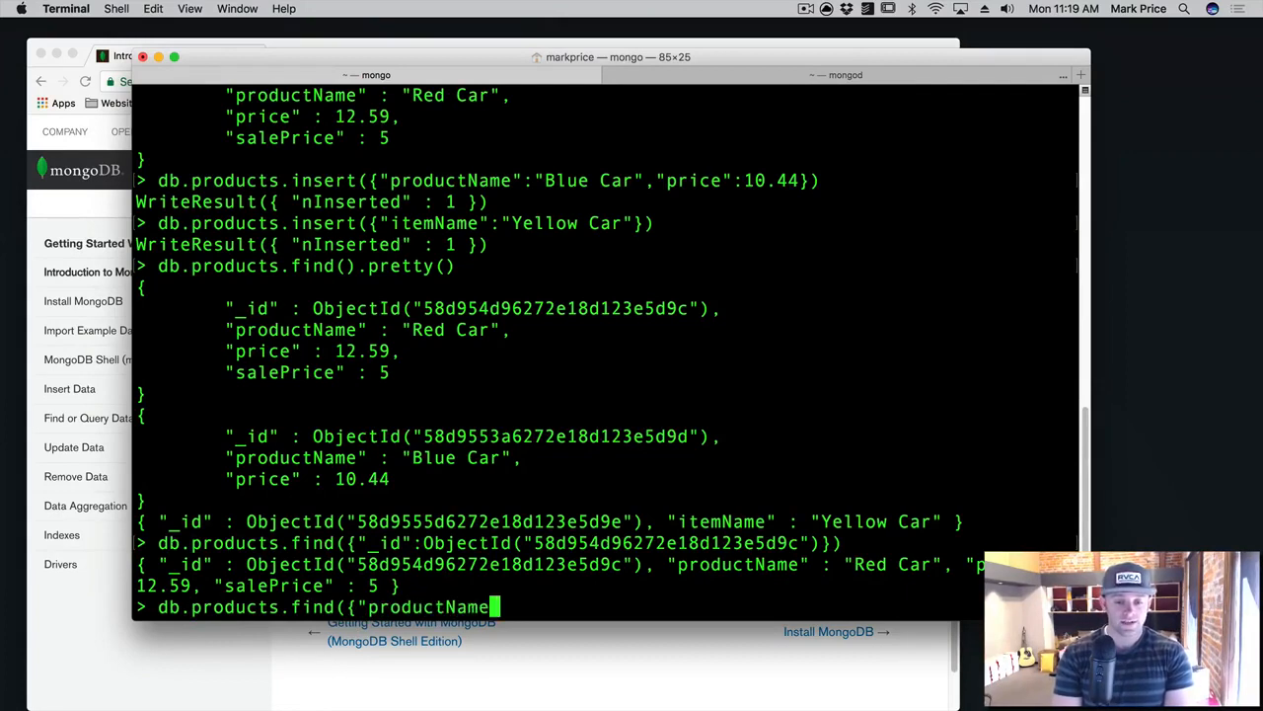
text(":)
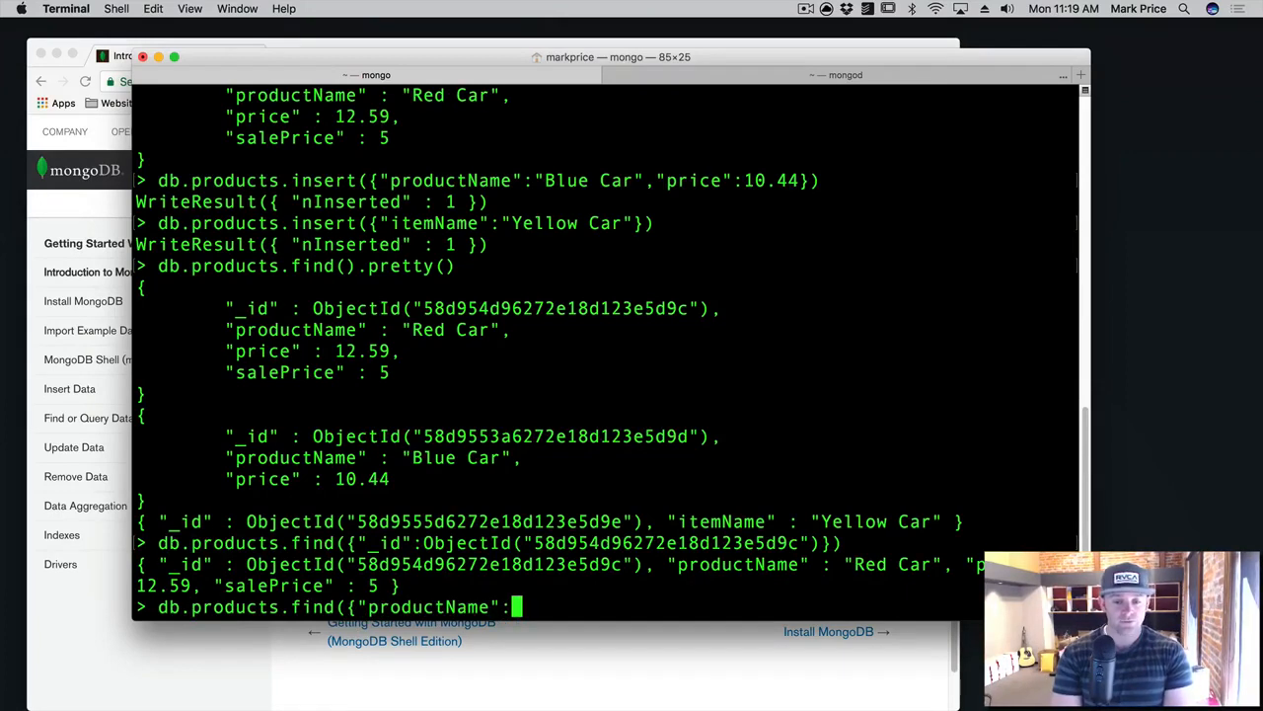
text("Blue)
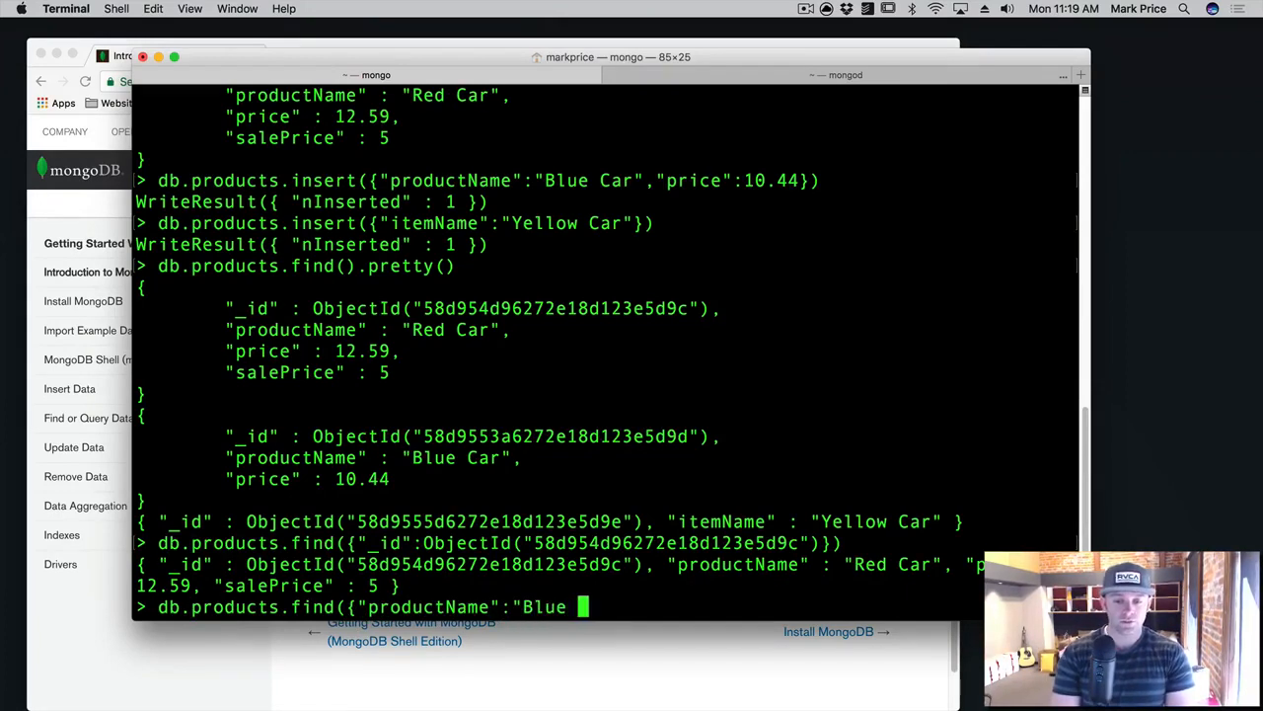
text(Car")
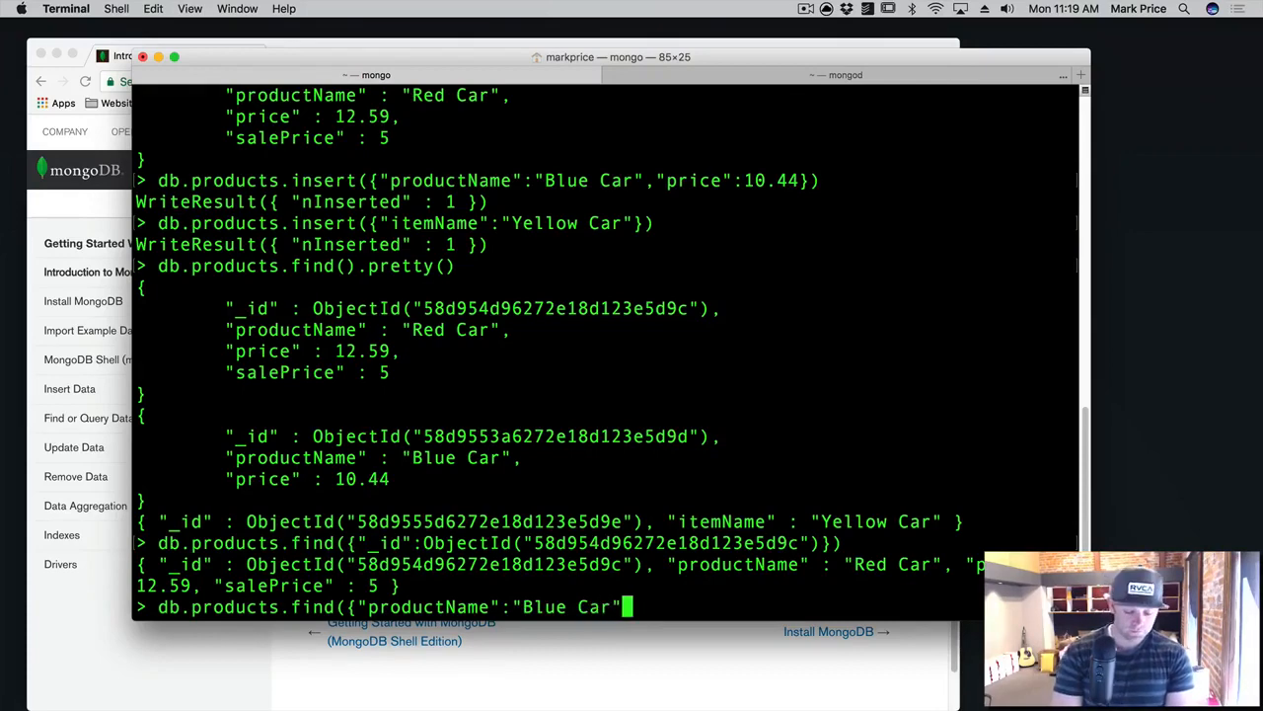
key(Return)
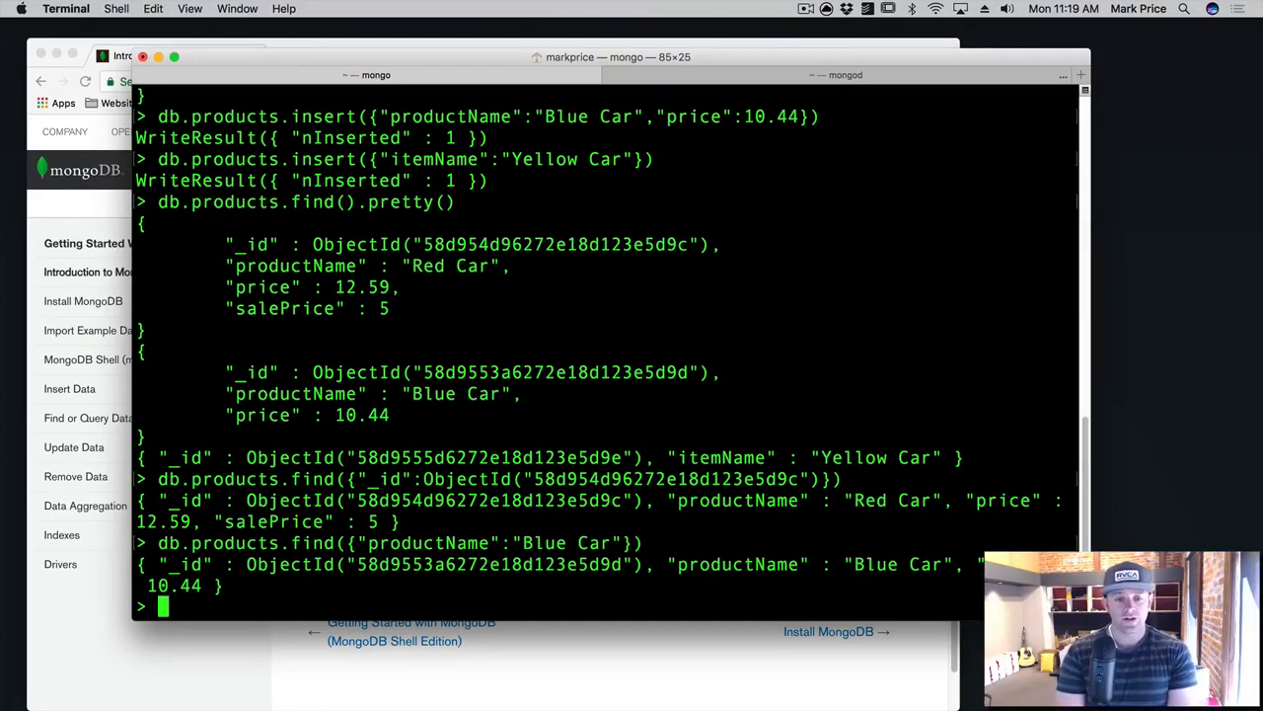
Step: Insert a Pink Car document with price 5 using db.products.insert
text(d)
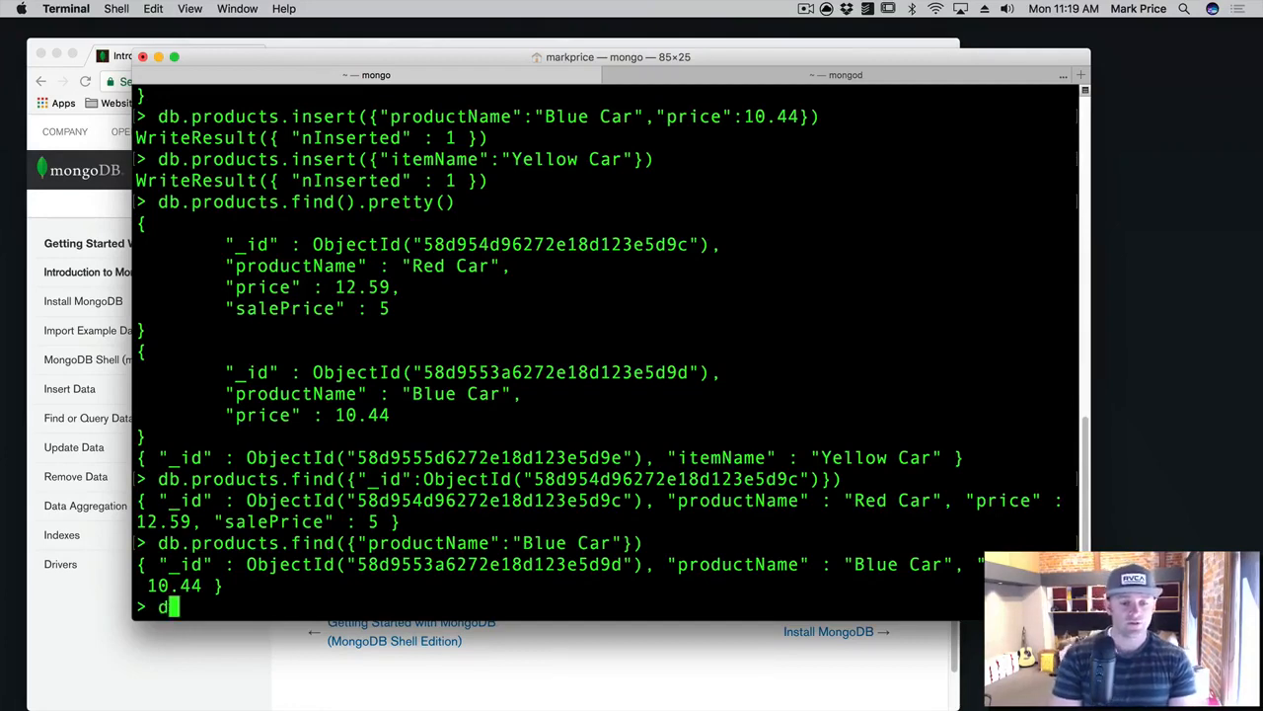
text(b.prod)
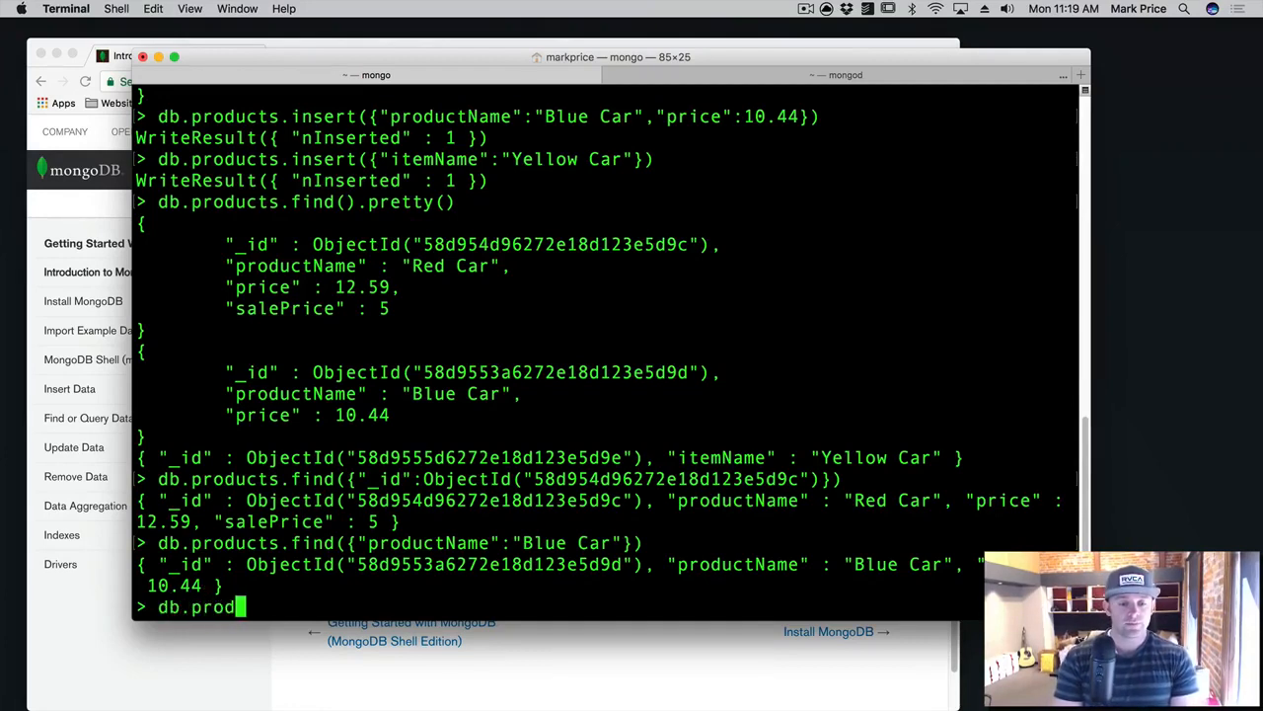
text(ucts.insert()
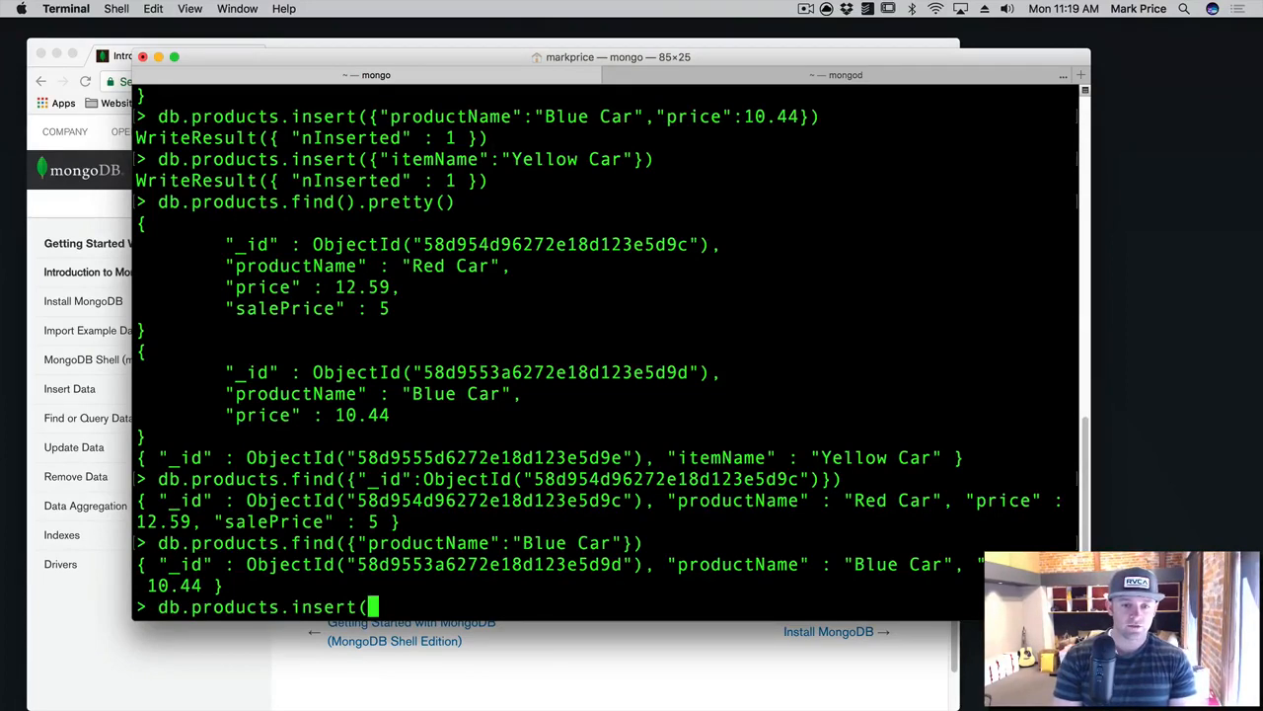
text({)
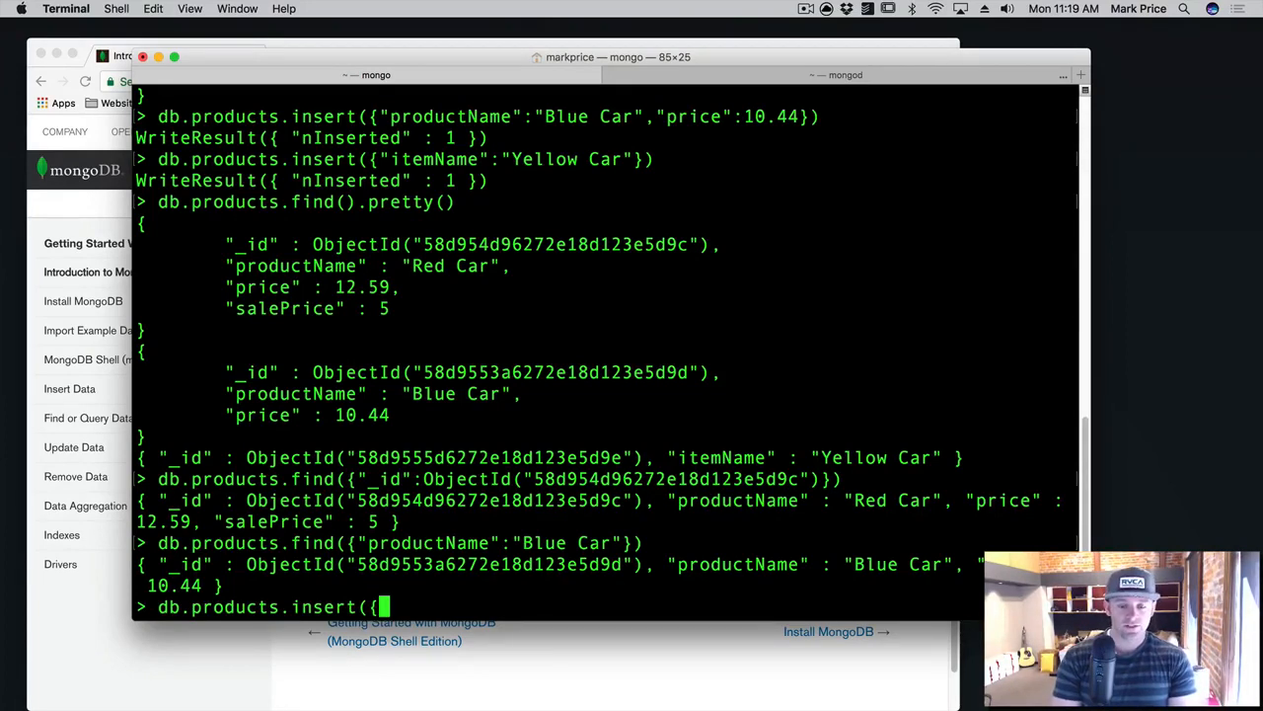
text("produ)
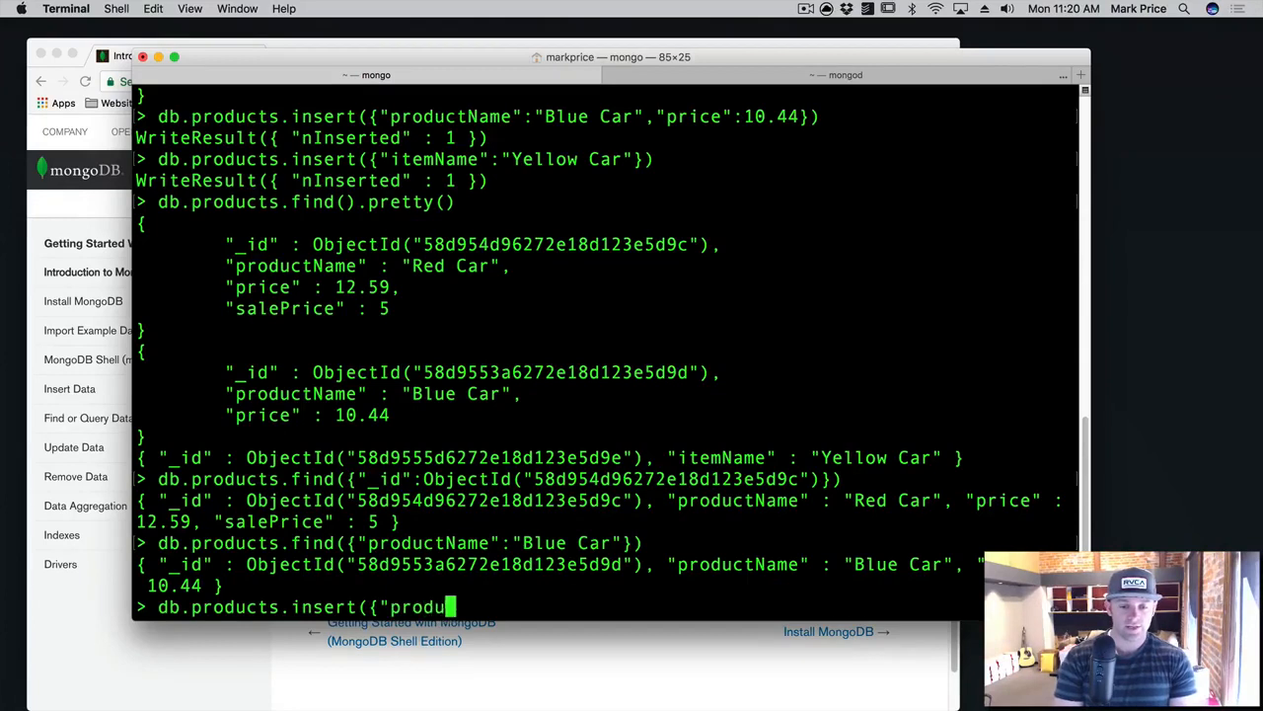
text(ctName":")
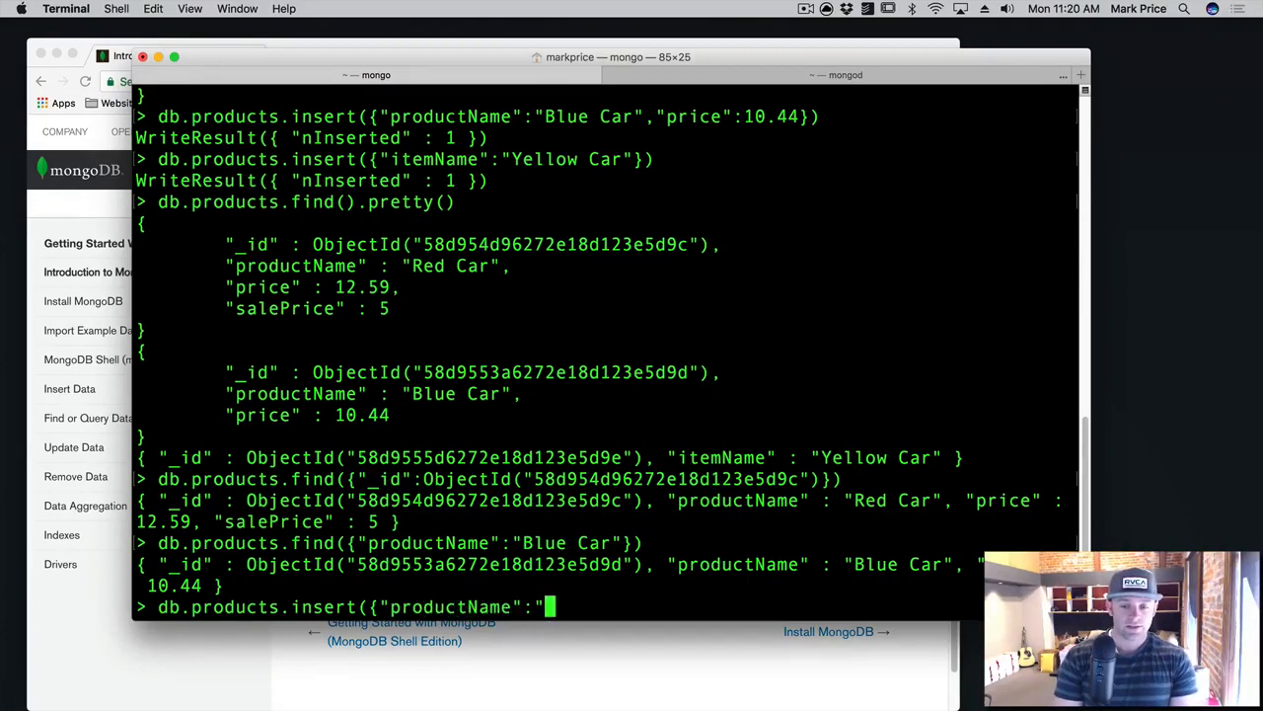
text(Pink Car)
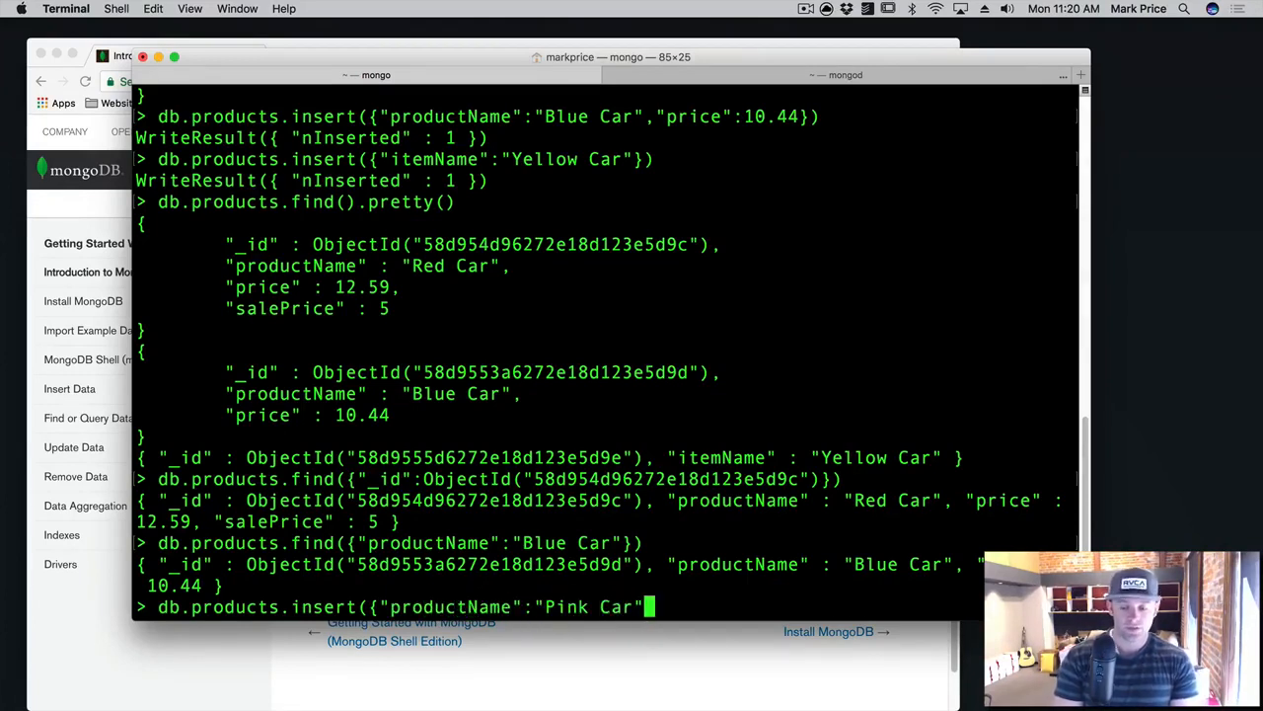
text(,)
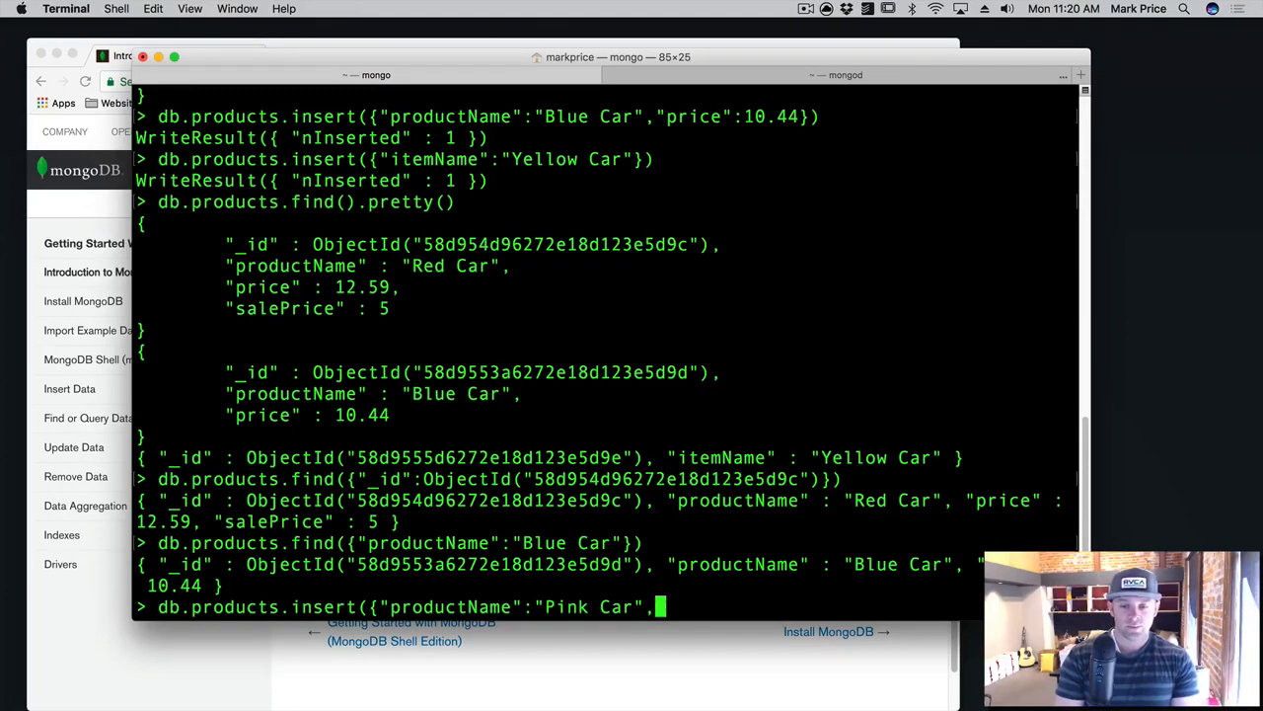
text("price")
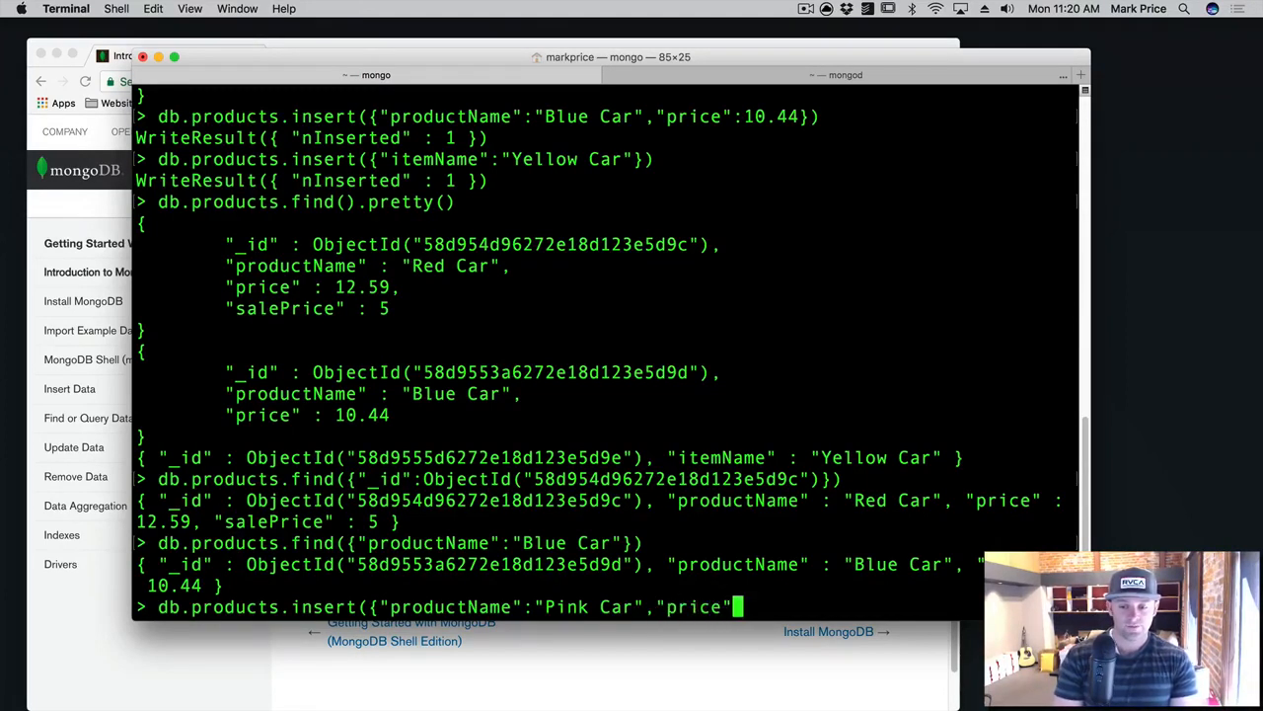
text(5)
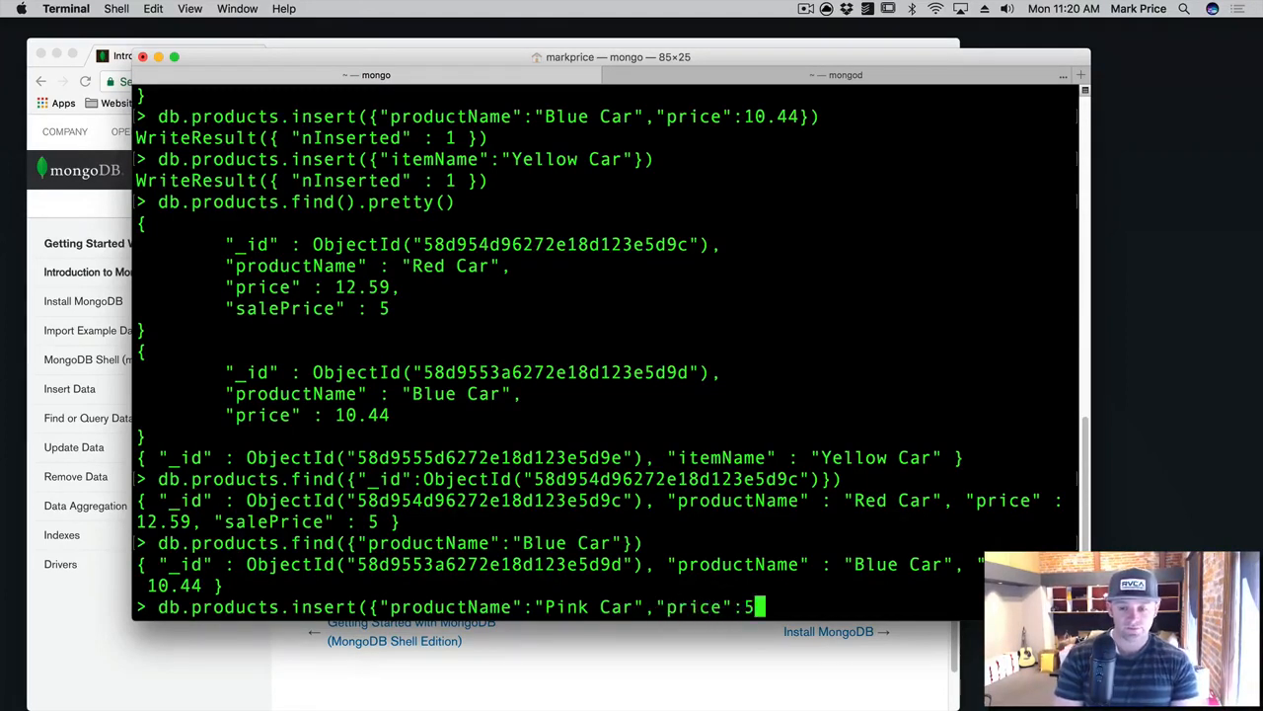
text(})
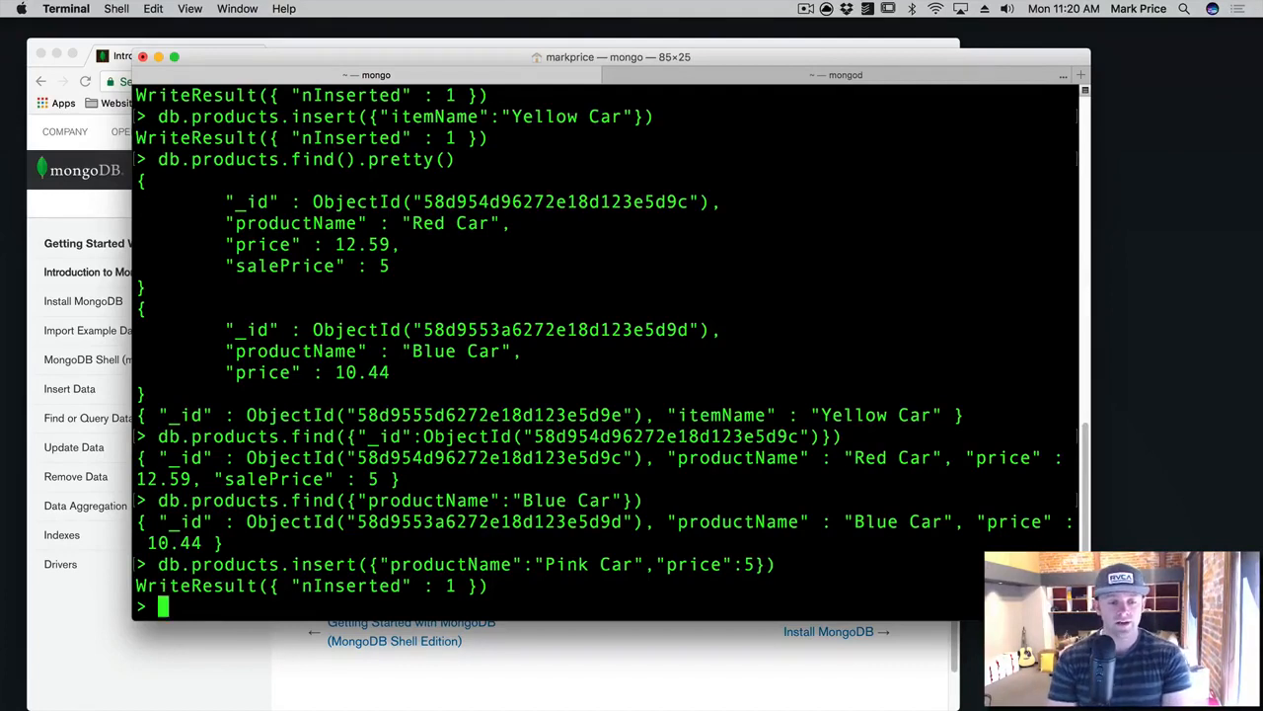
Step: Run a pretty-printed find on price 5, returning the Pink Car document
text(db.product)
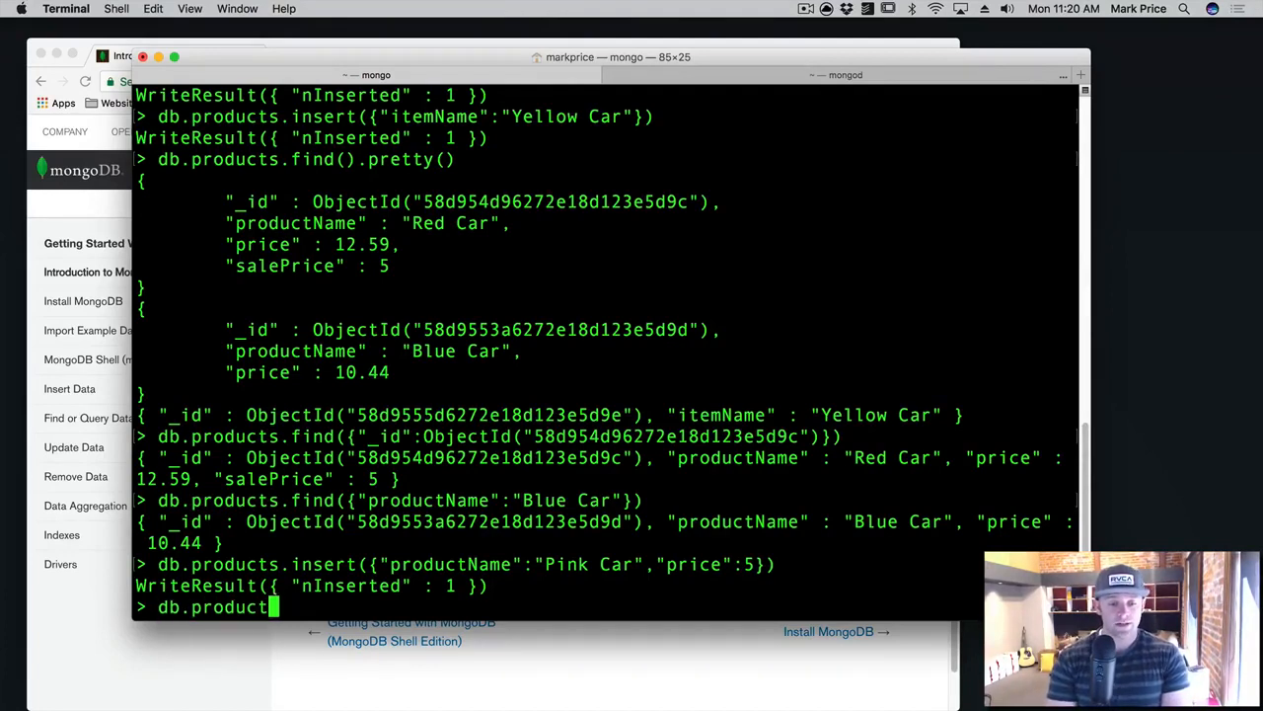
text(s.find)
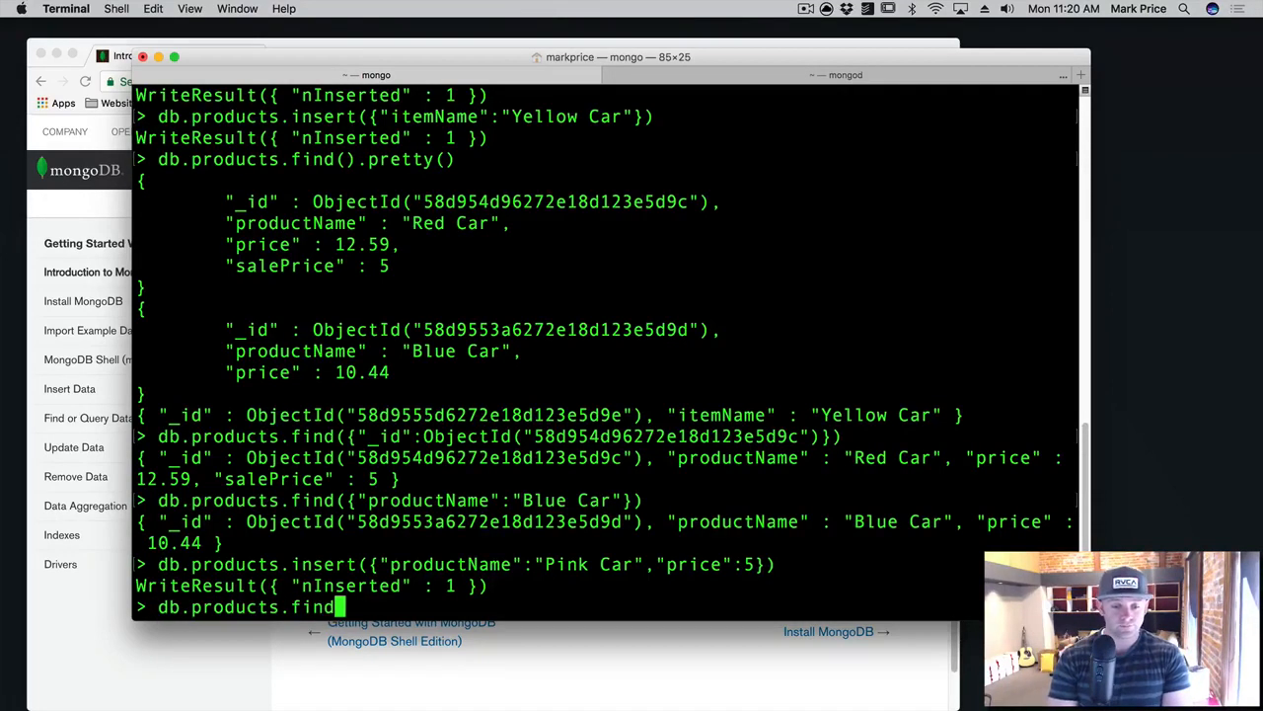
text(({"price)
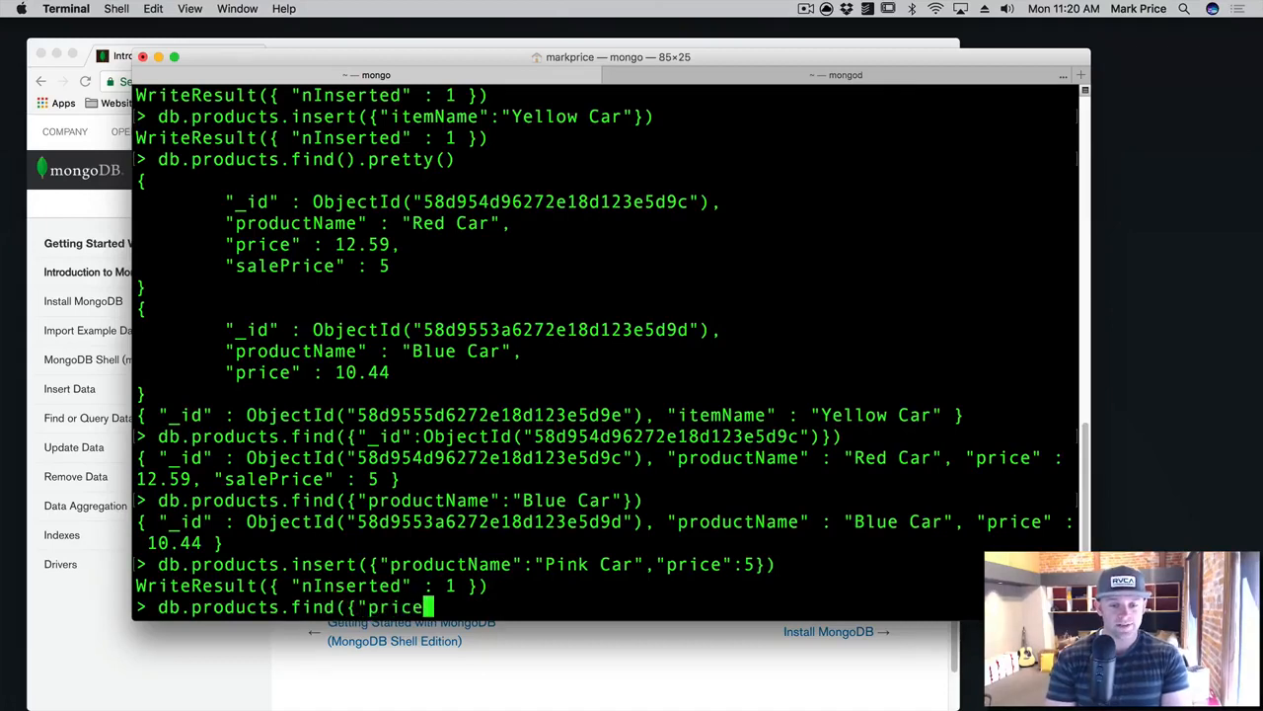
text(":5)
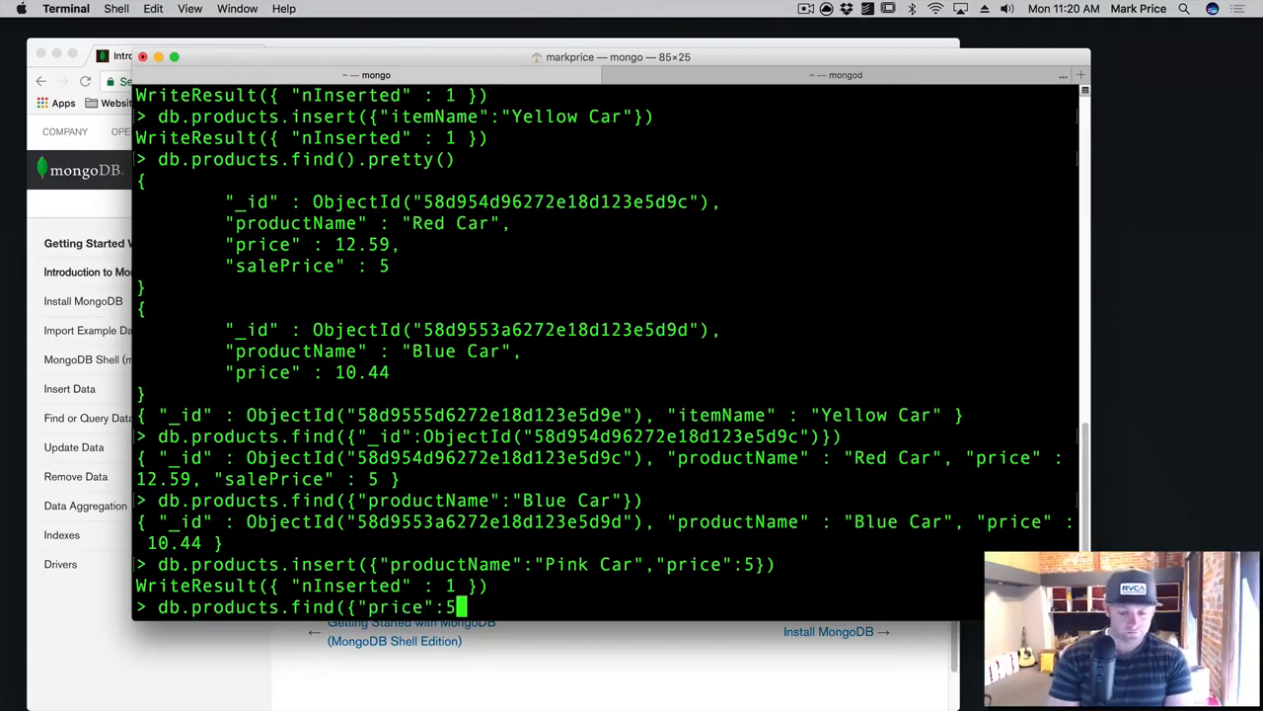
text(}))
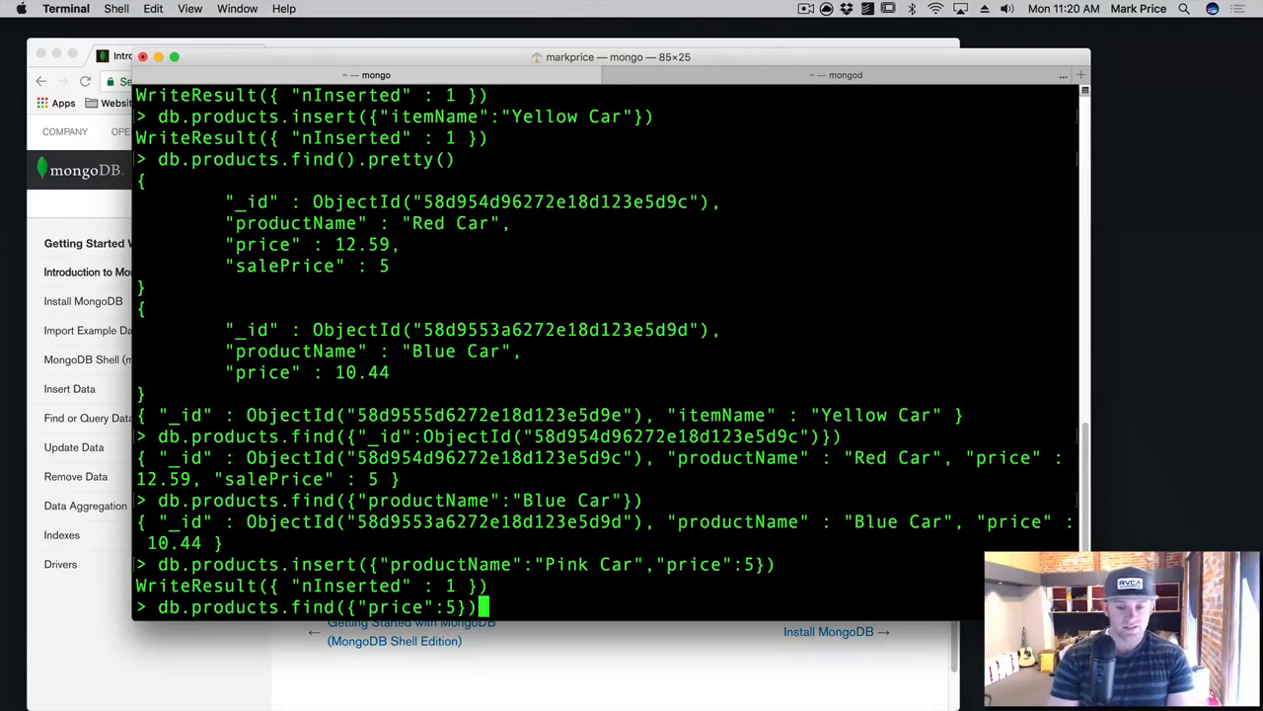
key(Return)
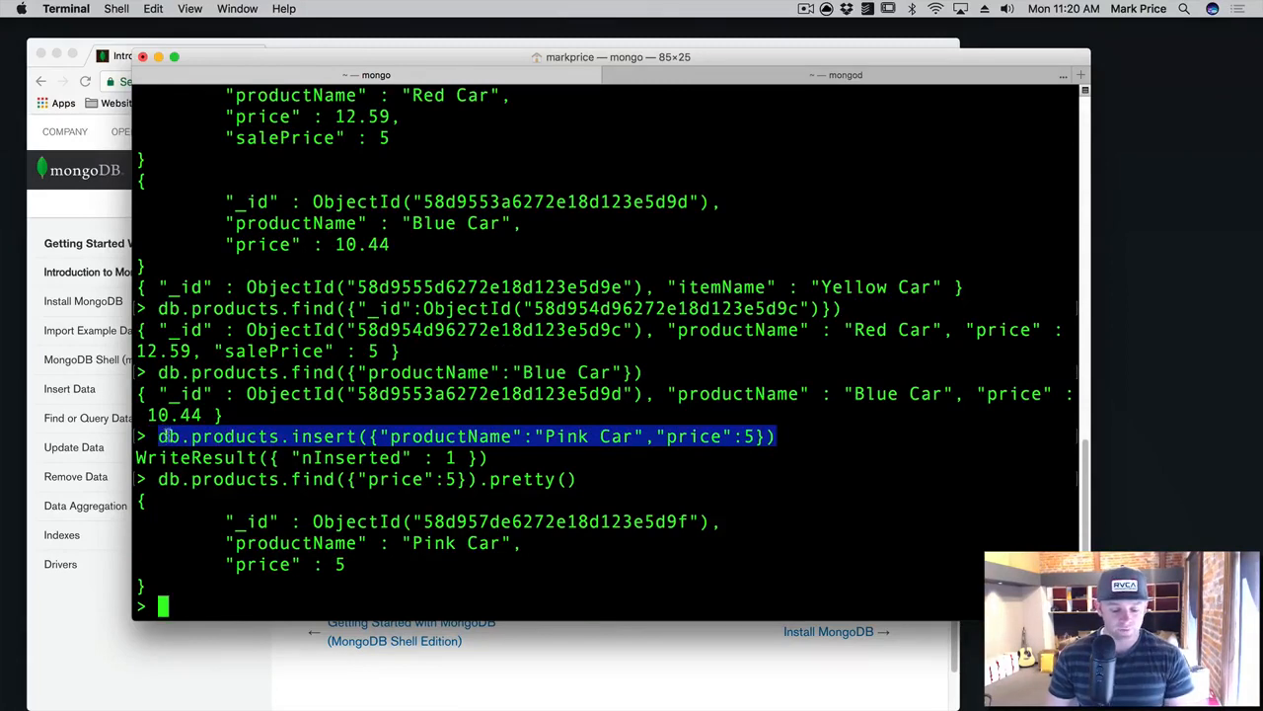
Step: Rerun the previous insert with "salePrice" in place of "price", adding a second Pink Car
click(205, 600)
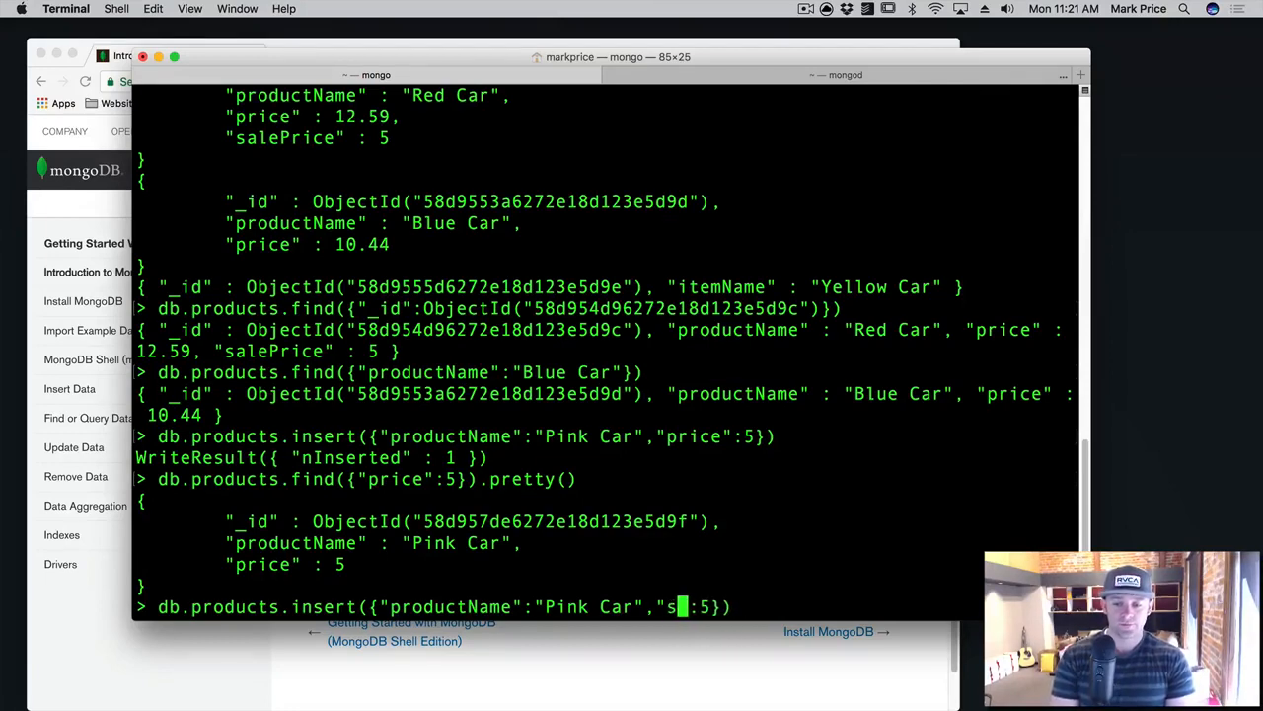
text(alePrice)
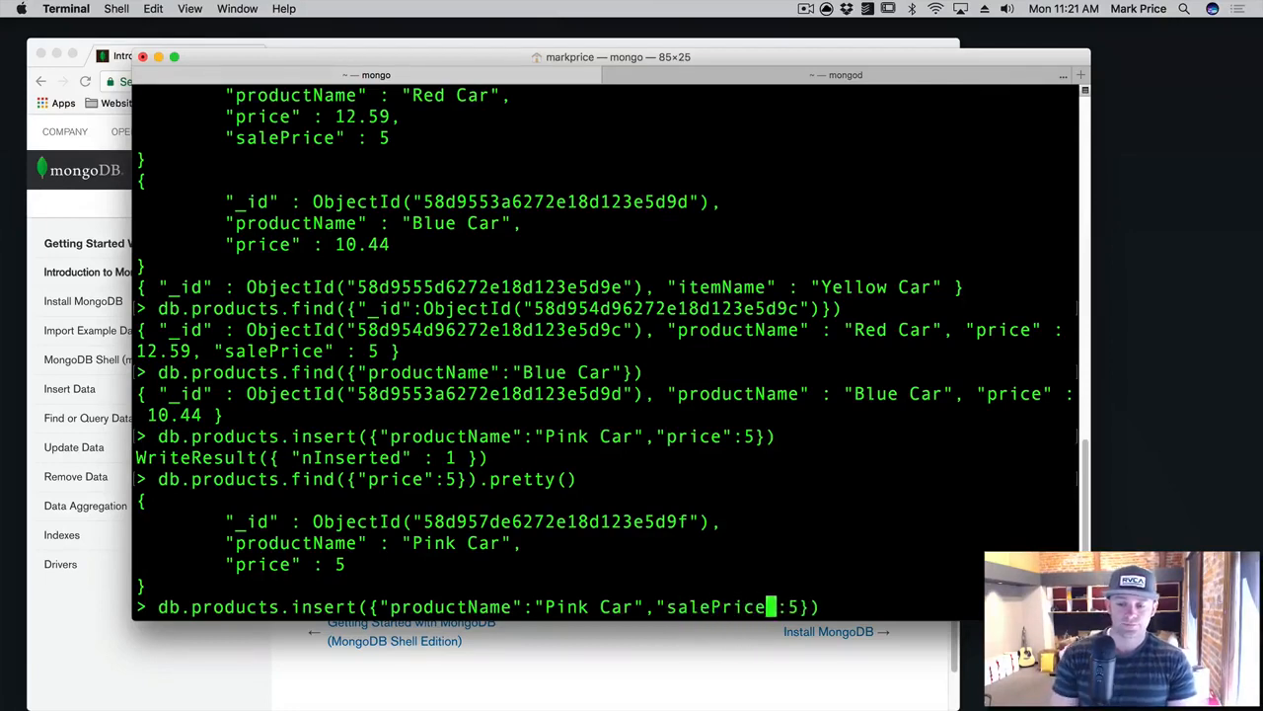
key(Return)
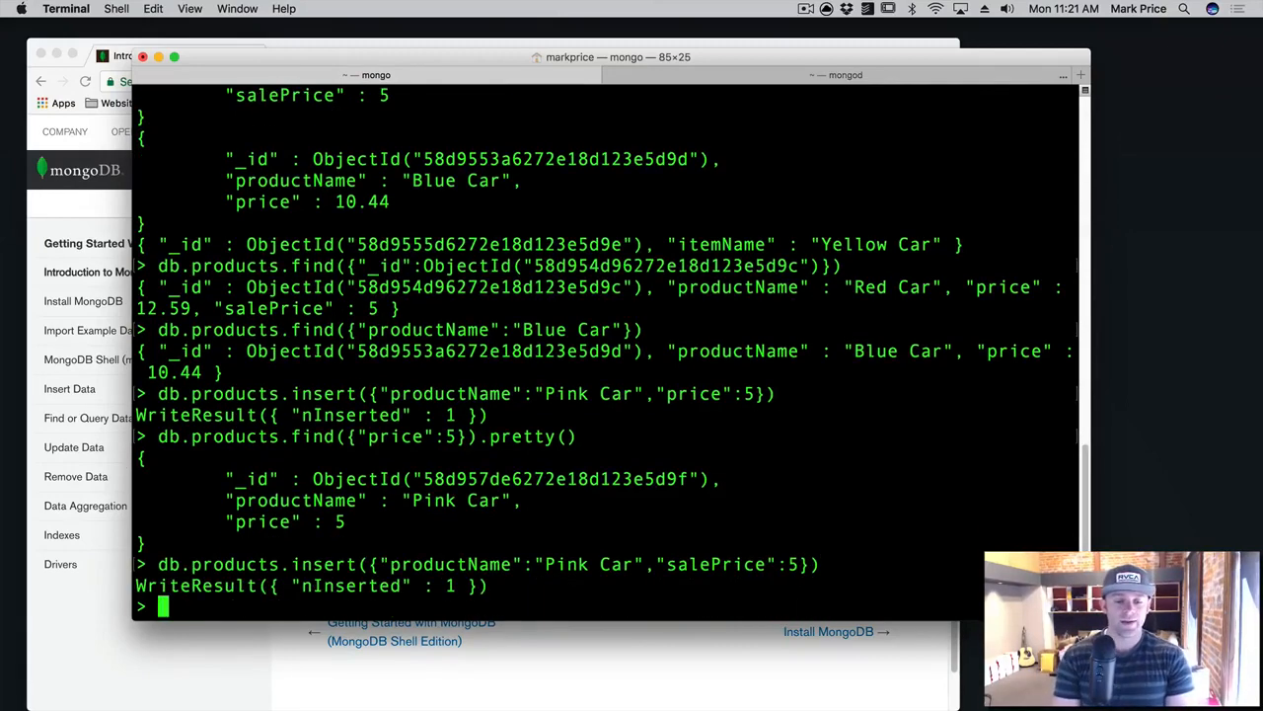
Step: Rerun the pretty-printed find on price 5
text(db.products.find({"price":5}).pretty())
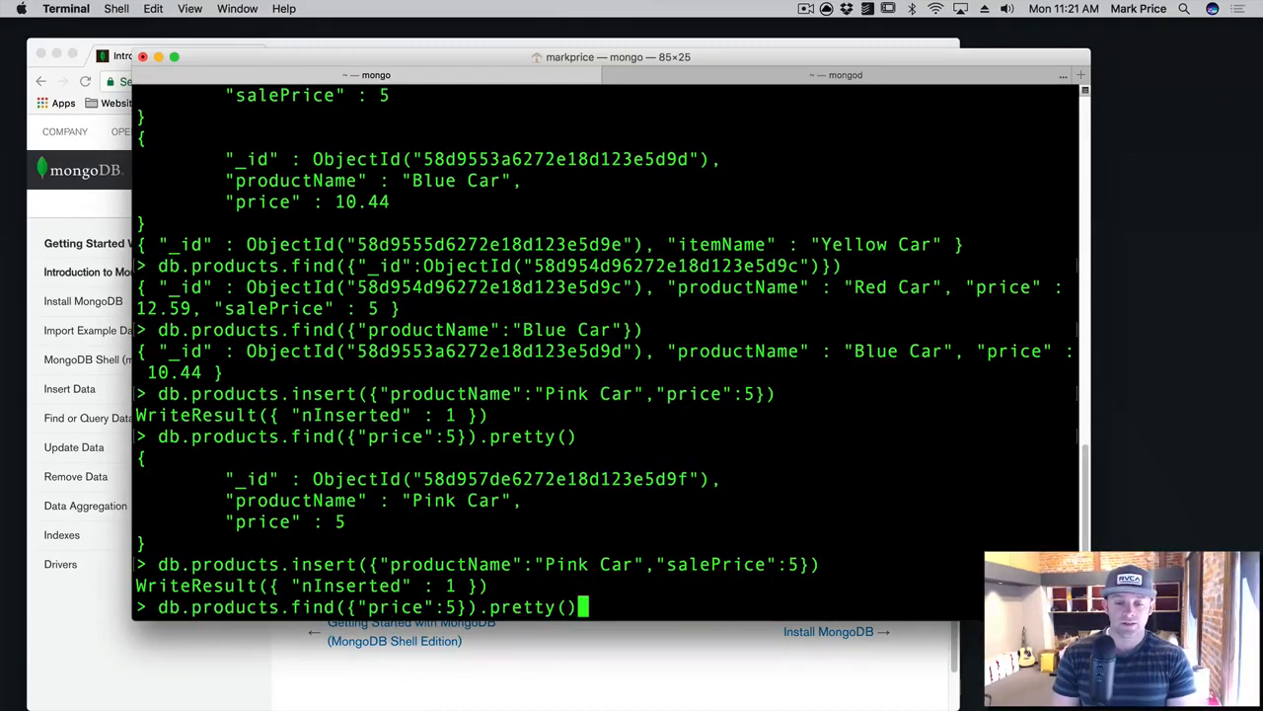
key(Return)
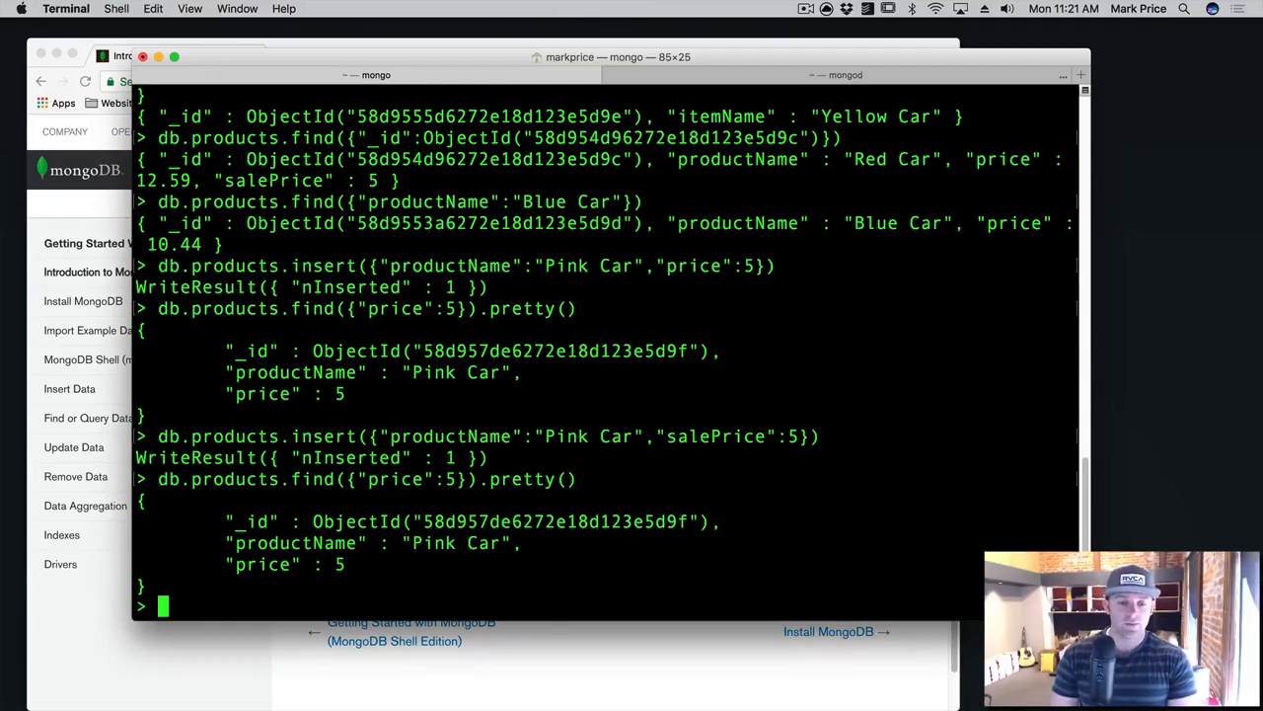
Step: Edit the query to salePrice 5 and run it, returning Red Car and the second Pink Car
text(db.products.find({"price":5}).pretty())
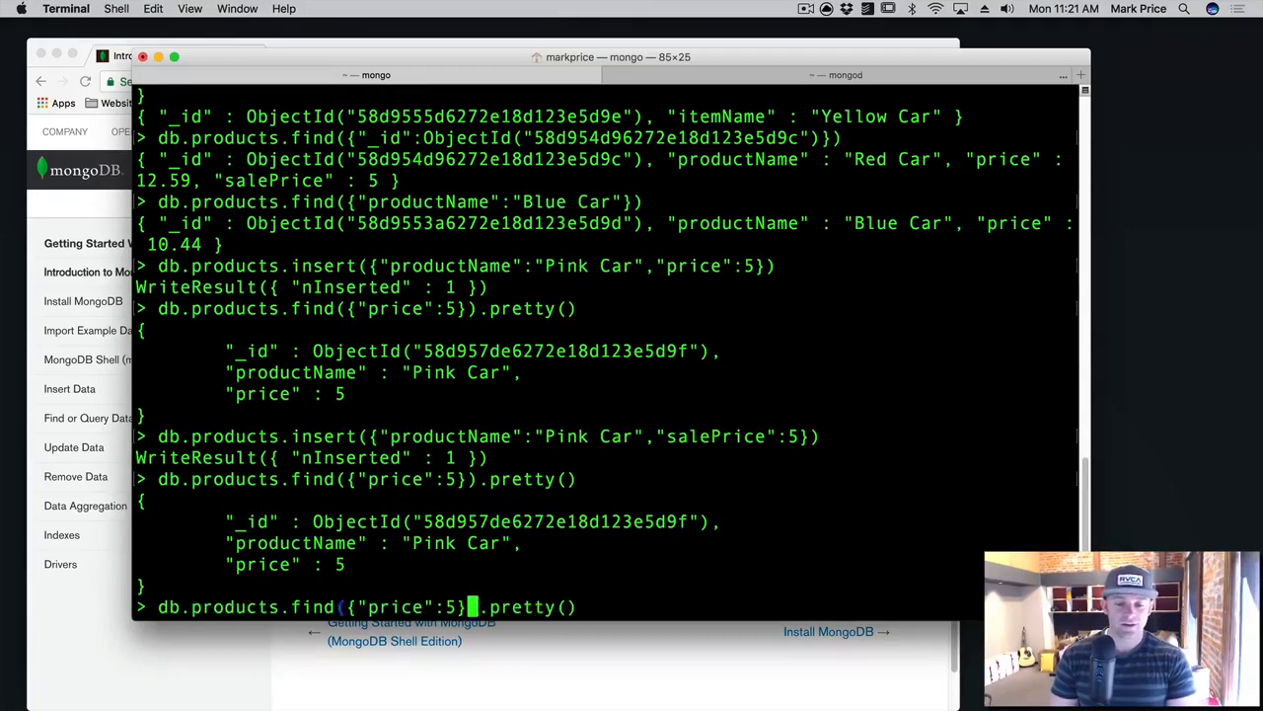
text(s)
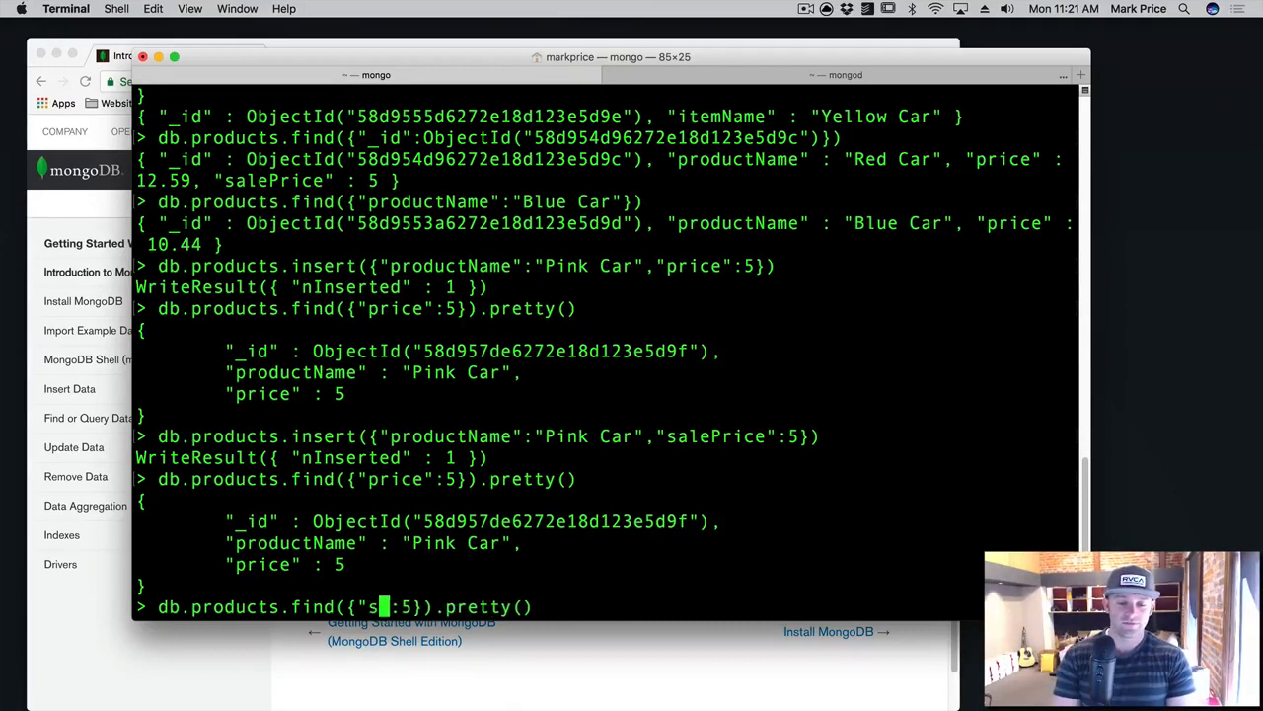
text(alePrice)
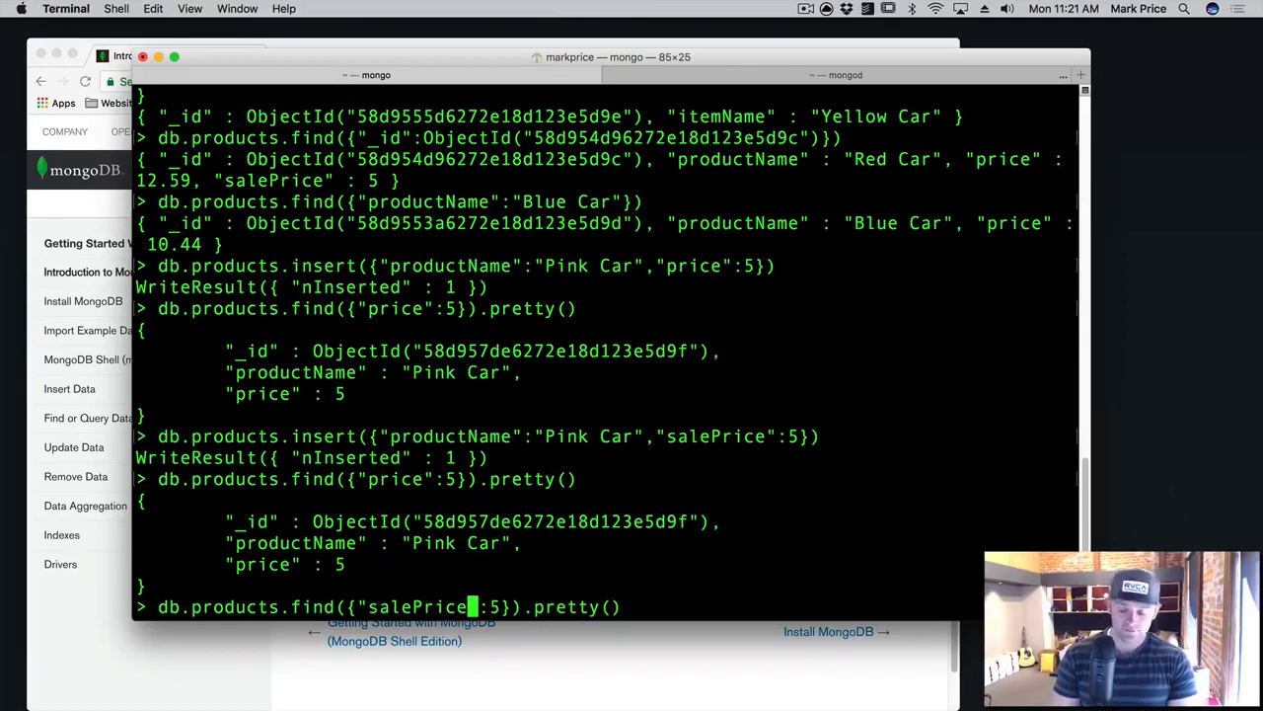
mouse_move(592, 606)
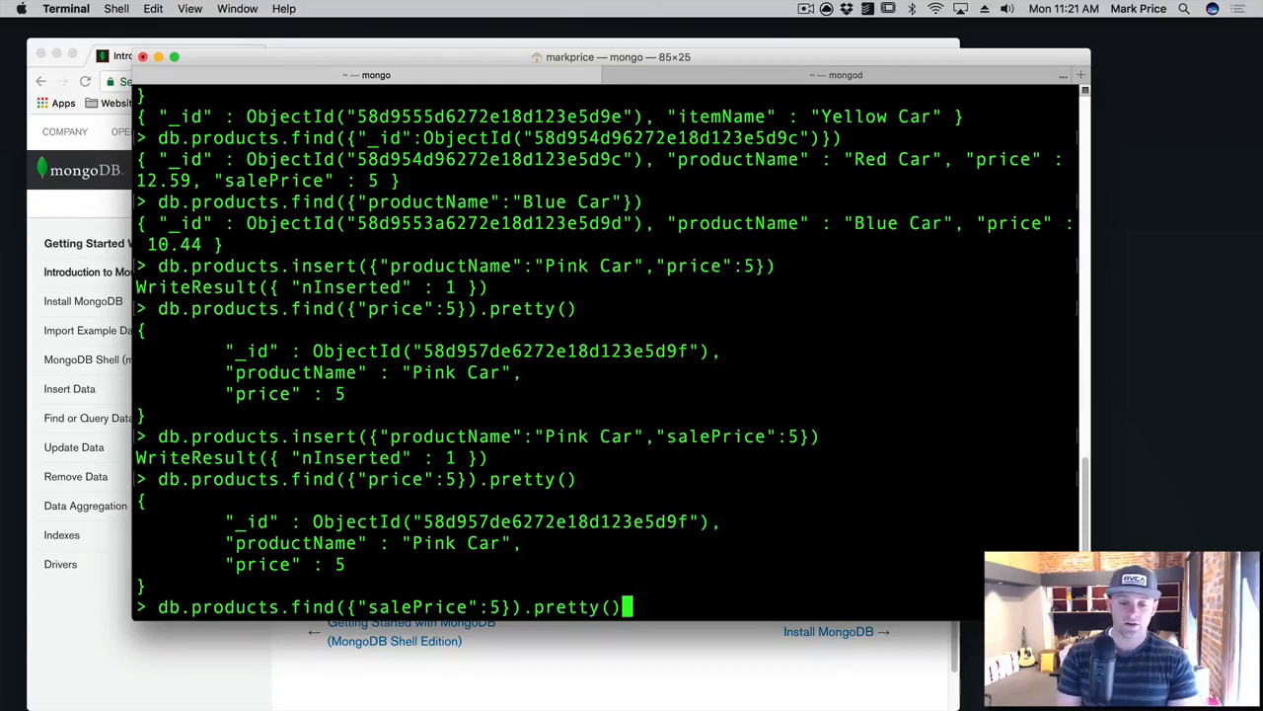
key(Return)
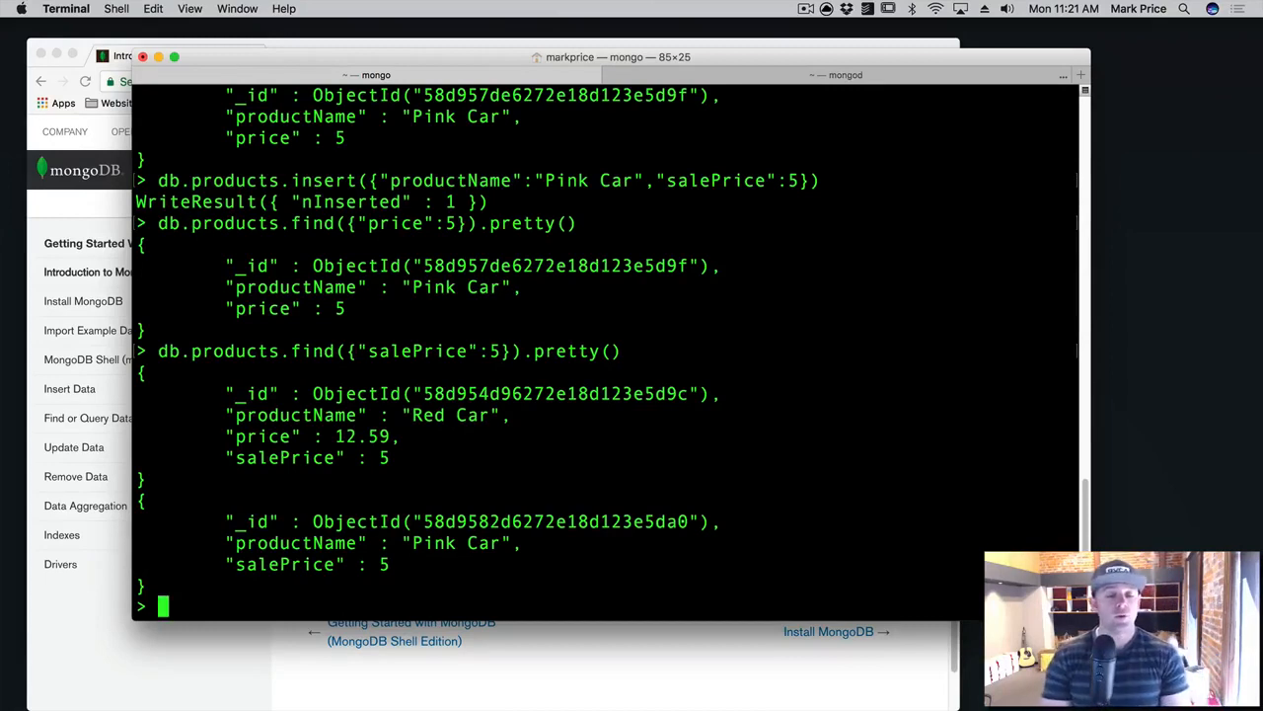
text(db.products.findOne)
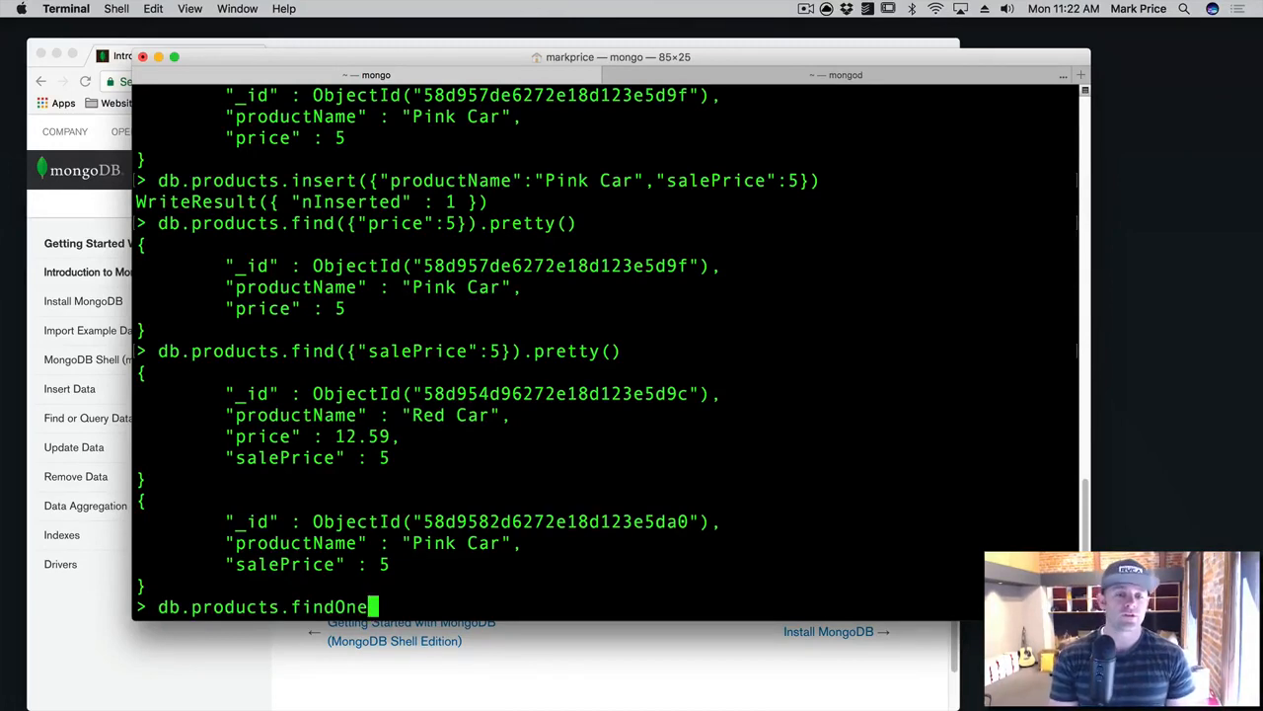
key(Backspace)
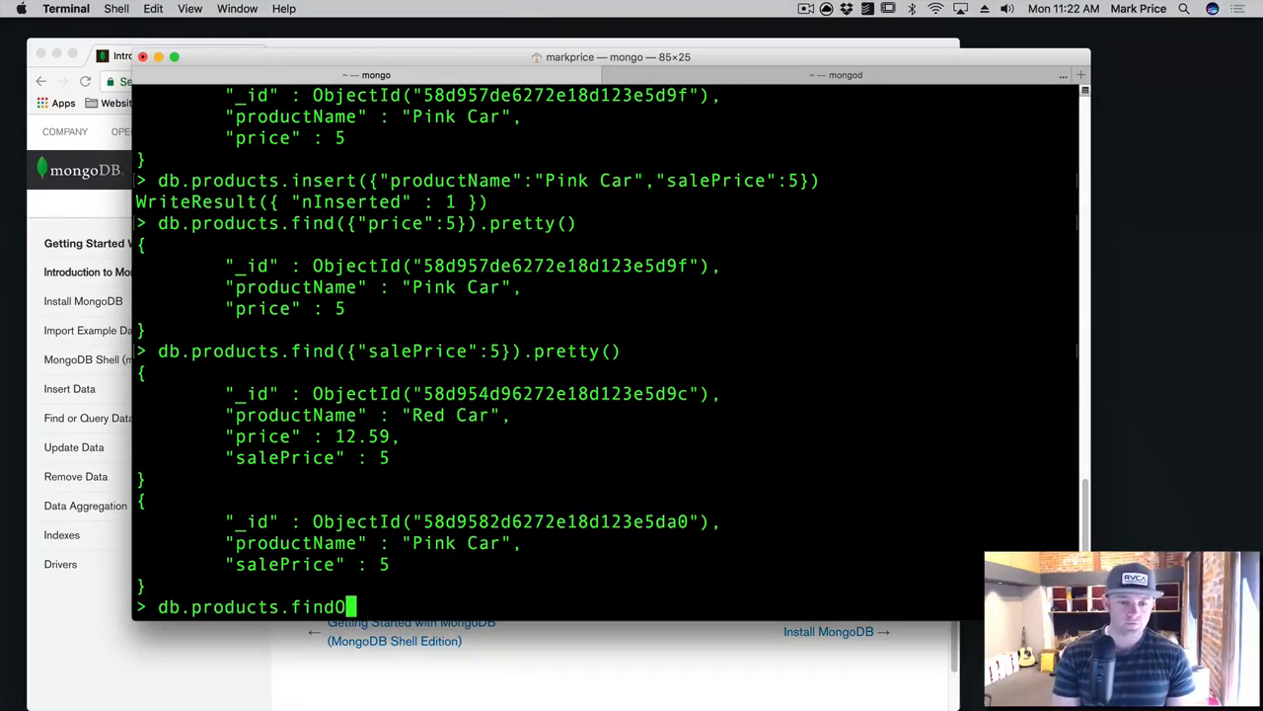
key(ctrl+u)
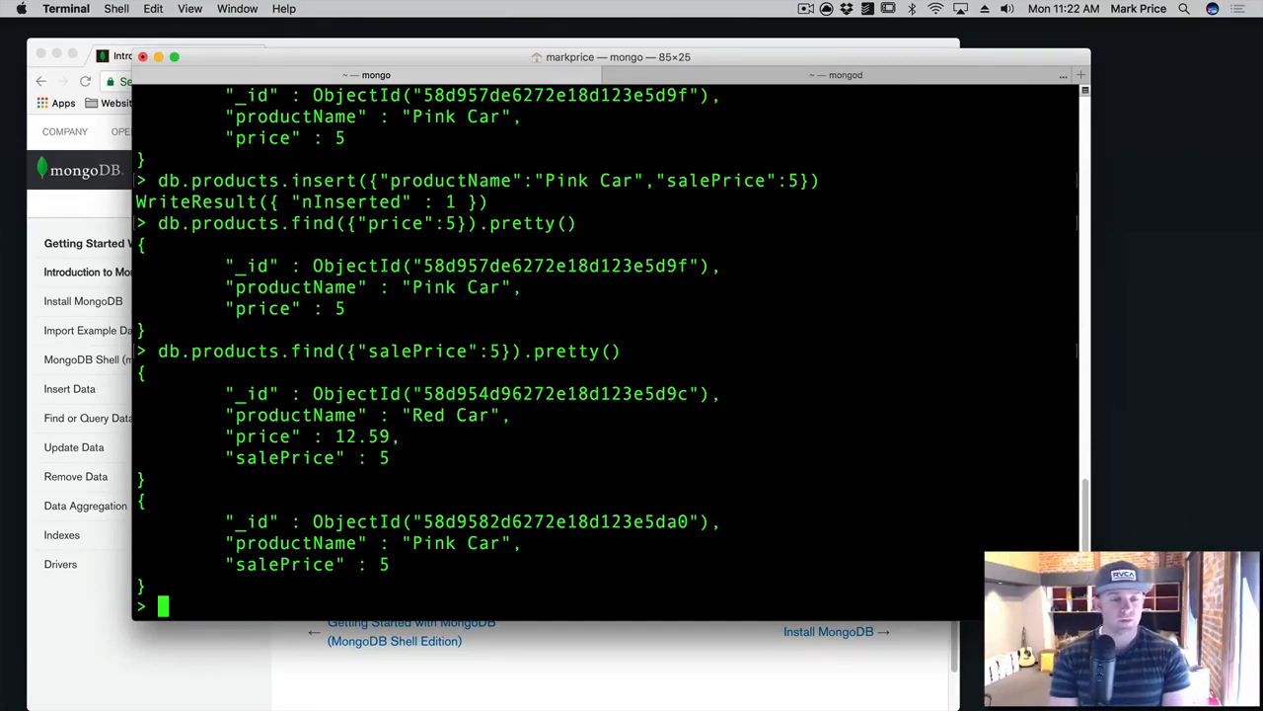
Step: Begin db.products.update with the filter {"productName":"Red Car"}
text(db.products.u)
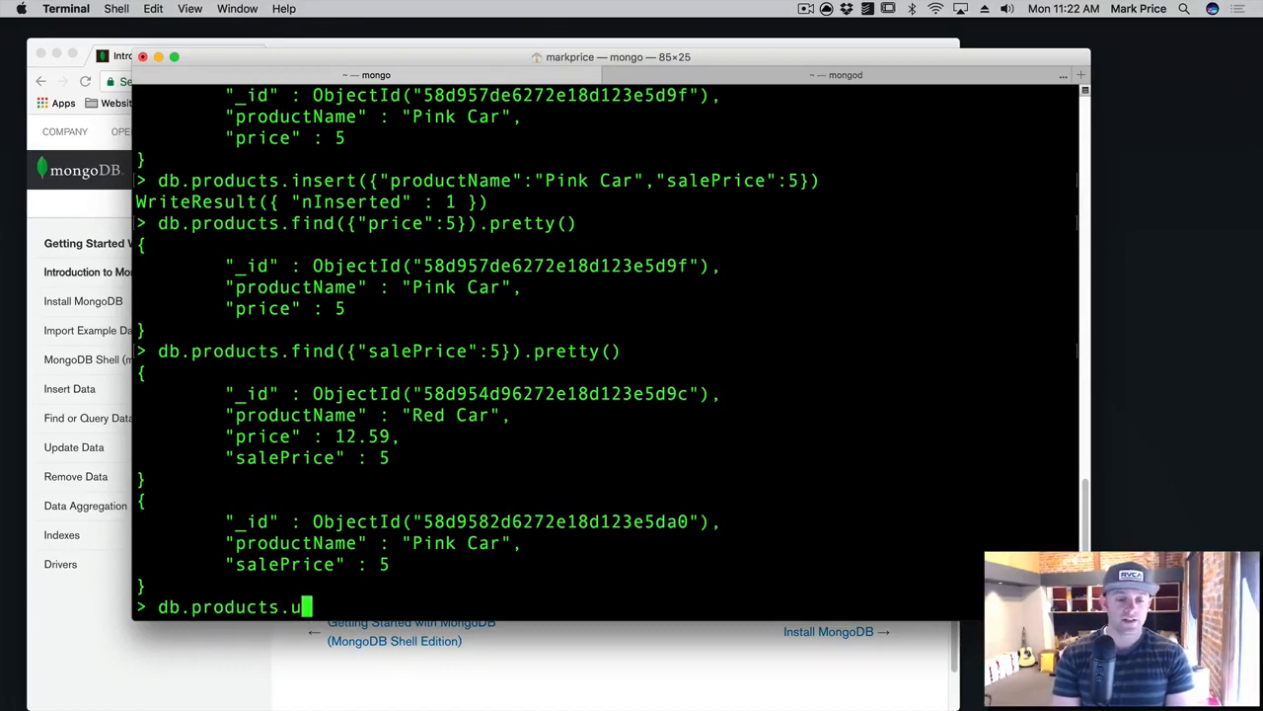
text(pdate)
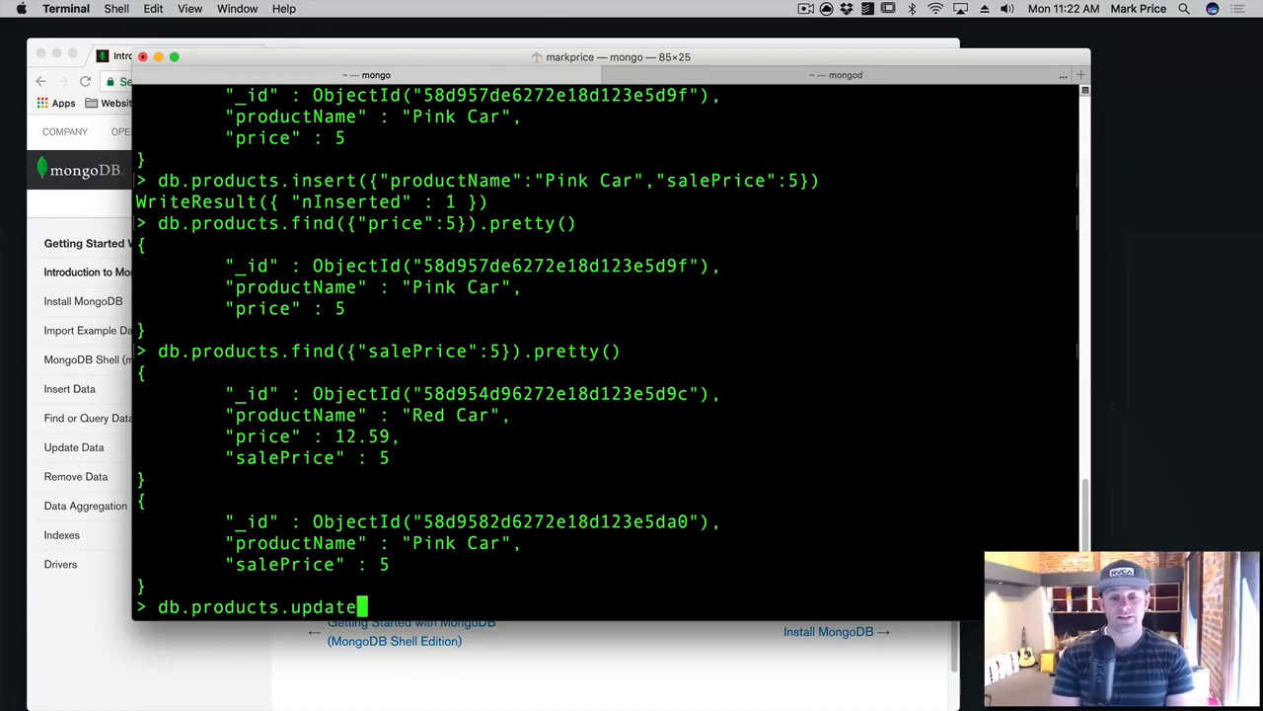
text(({)
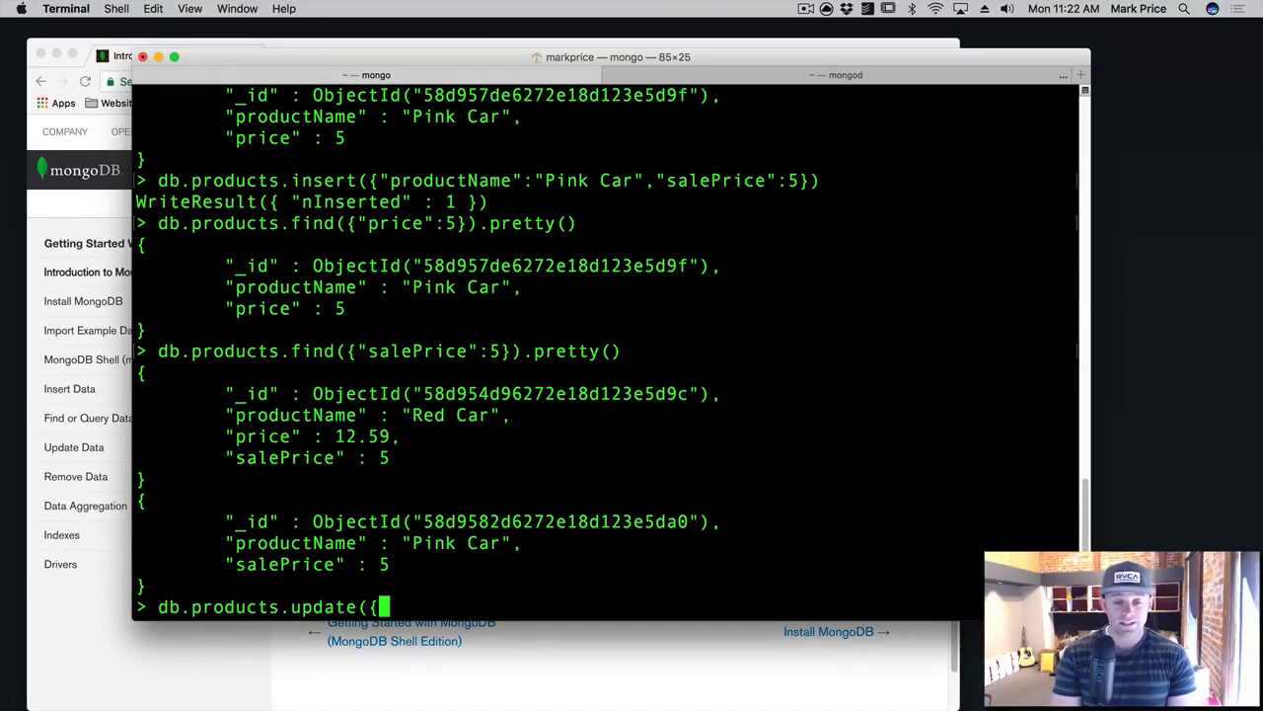
text(")
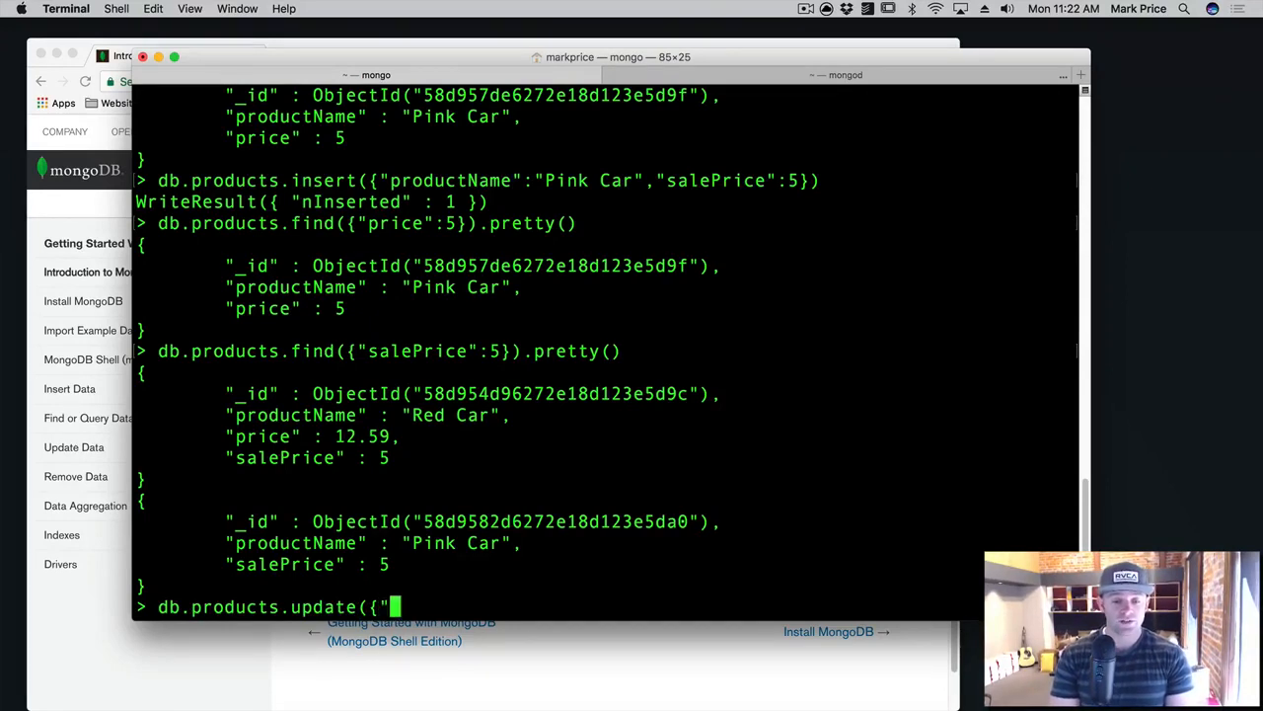
text(productNam)
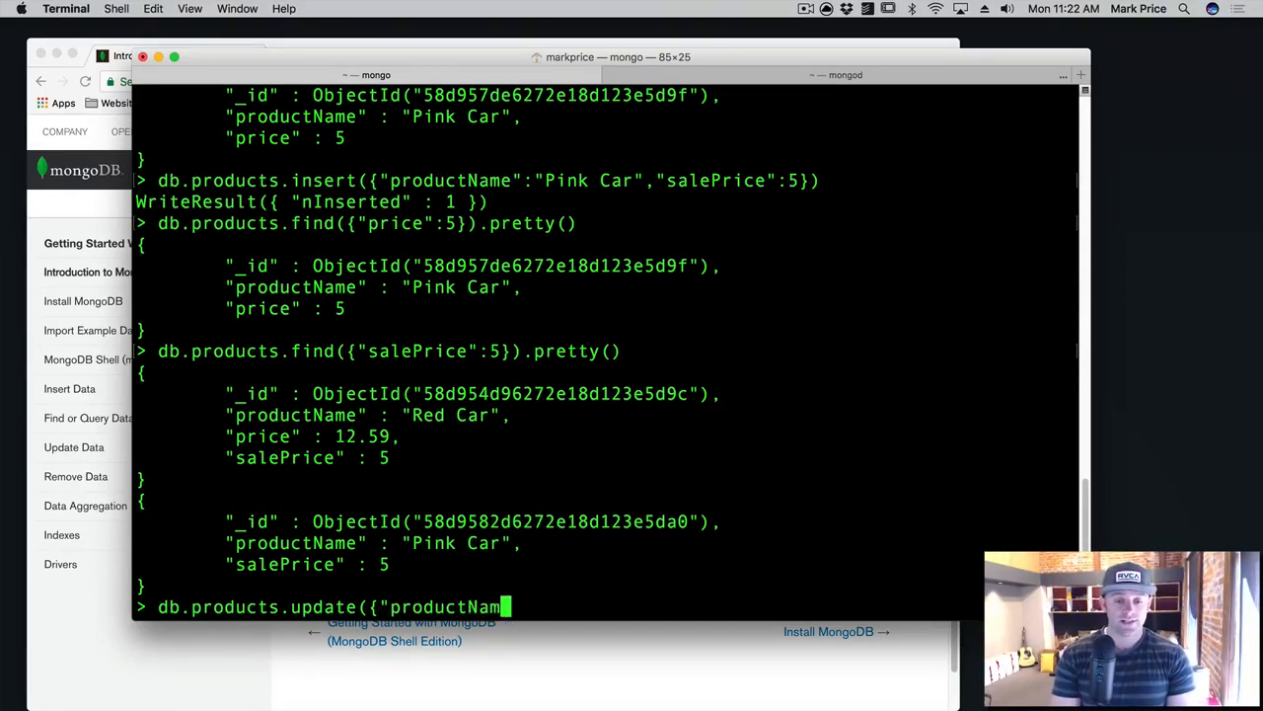
text(e":"Red Car)
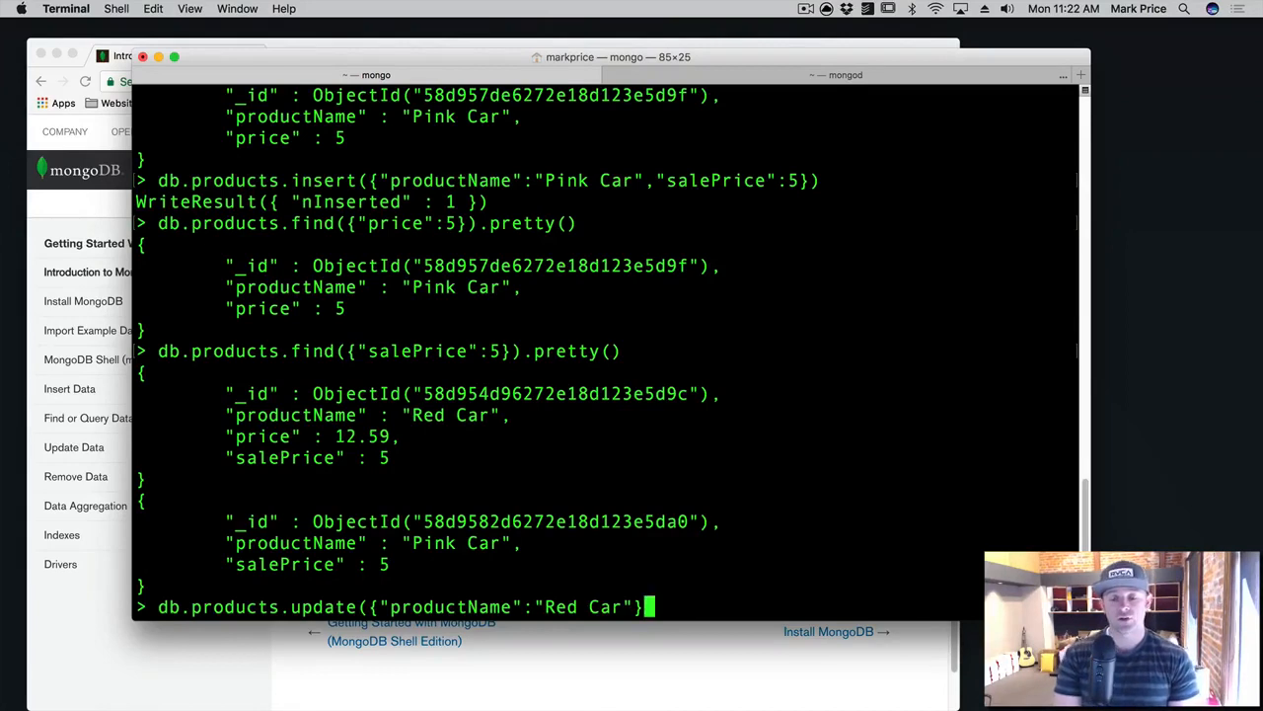
text(,)
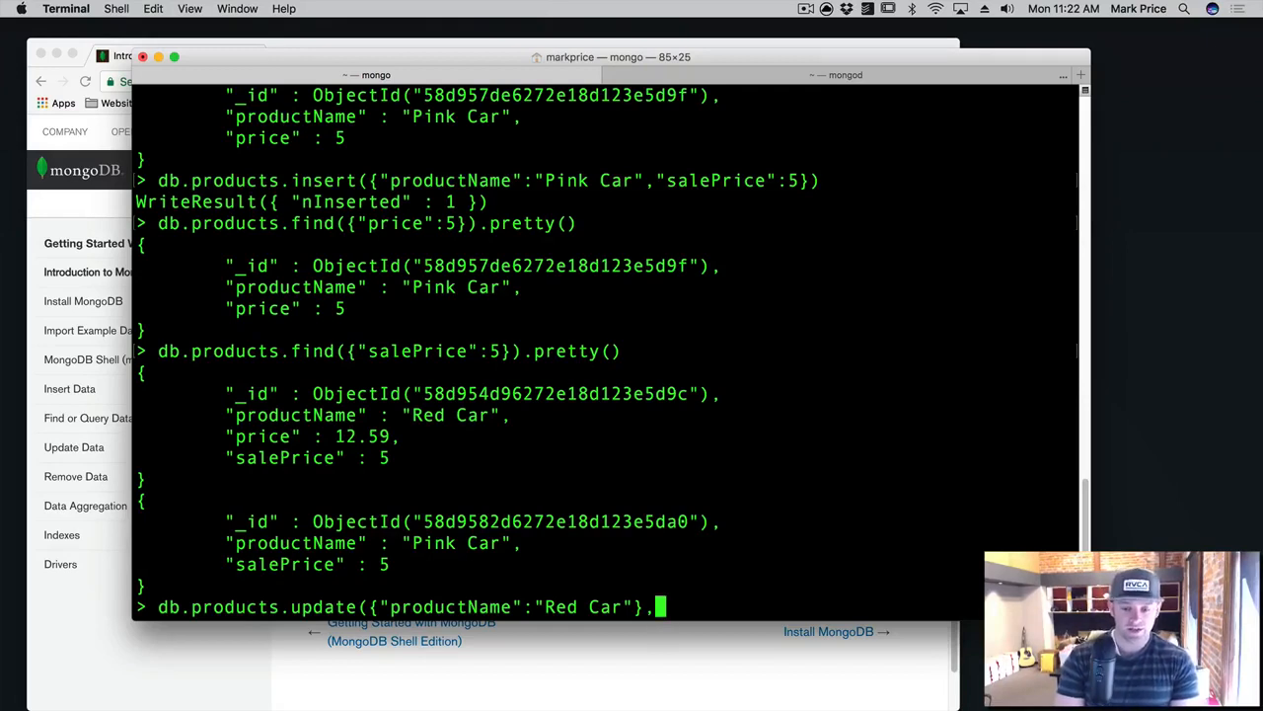
Step: Complete the update with {$set:{"price":3.59}} and run it, modifying one document
text({)
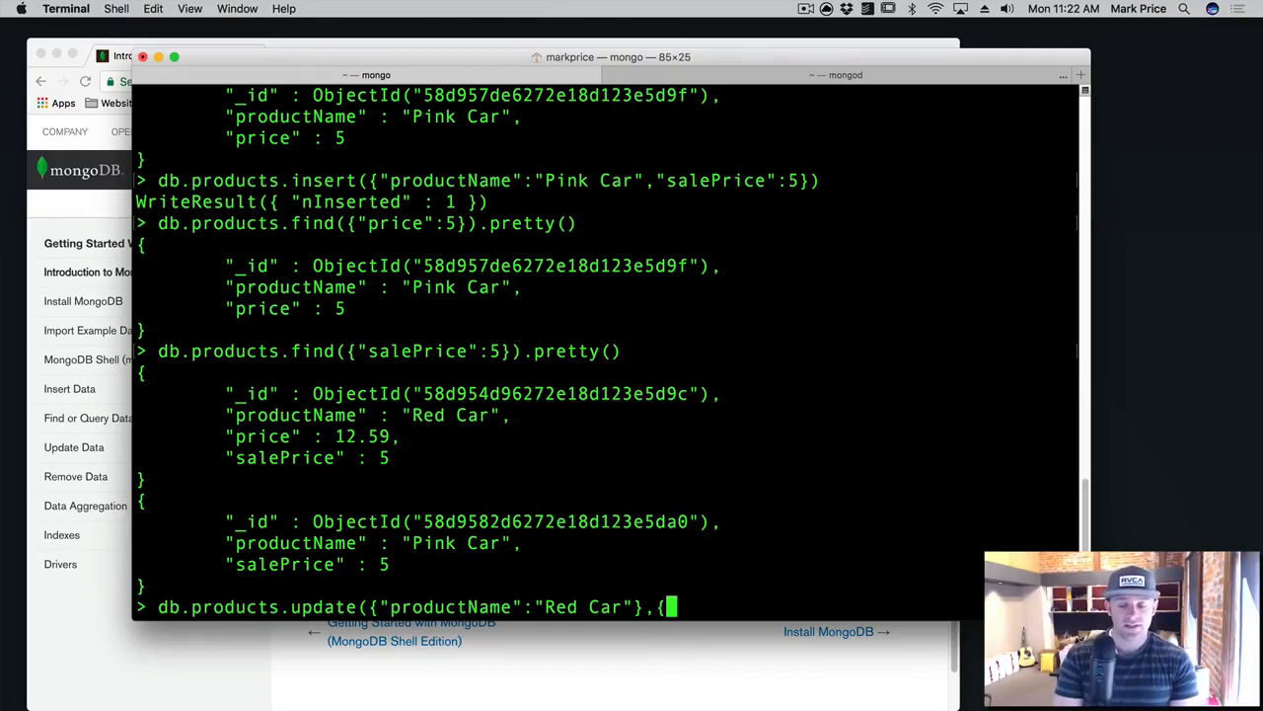
text($set)
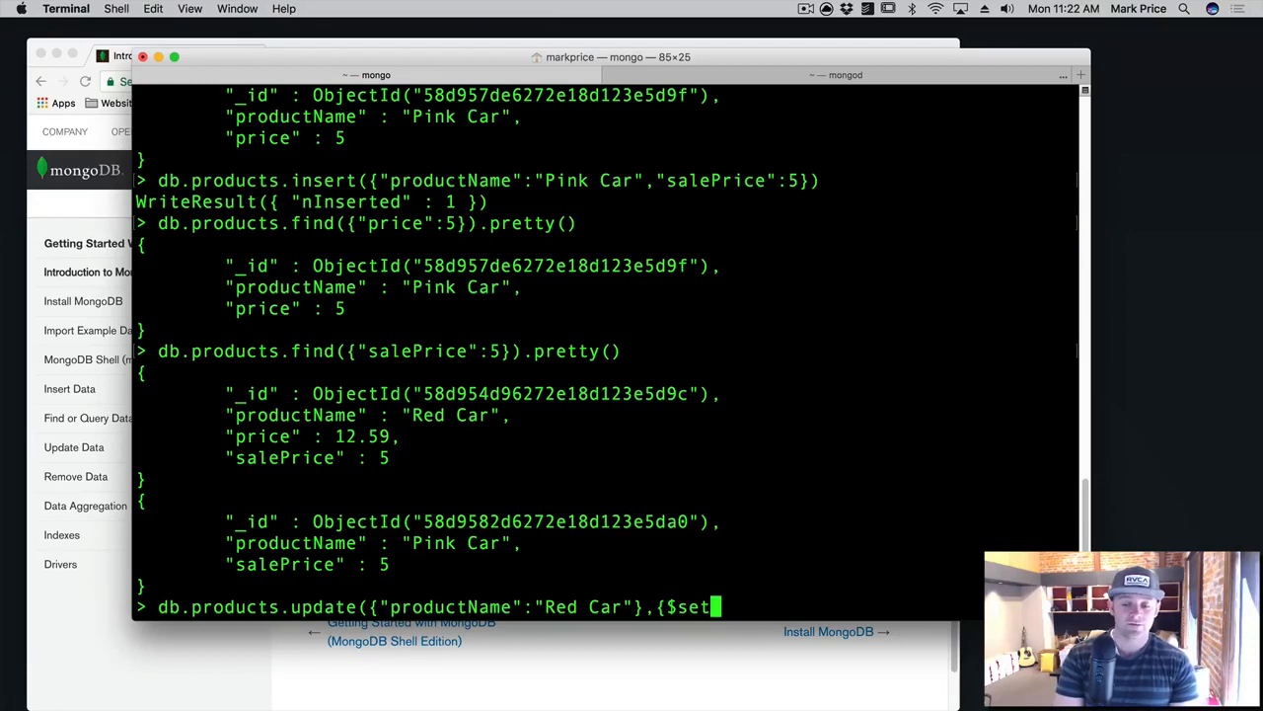
text(:)
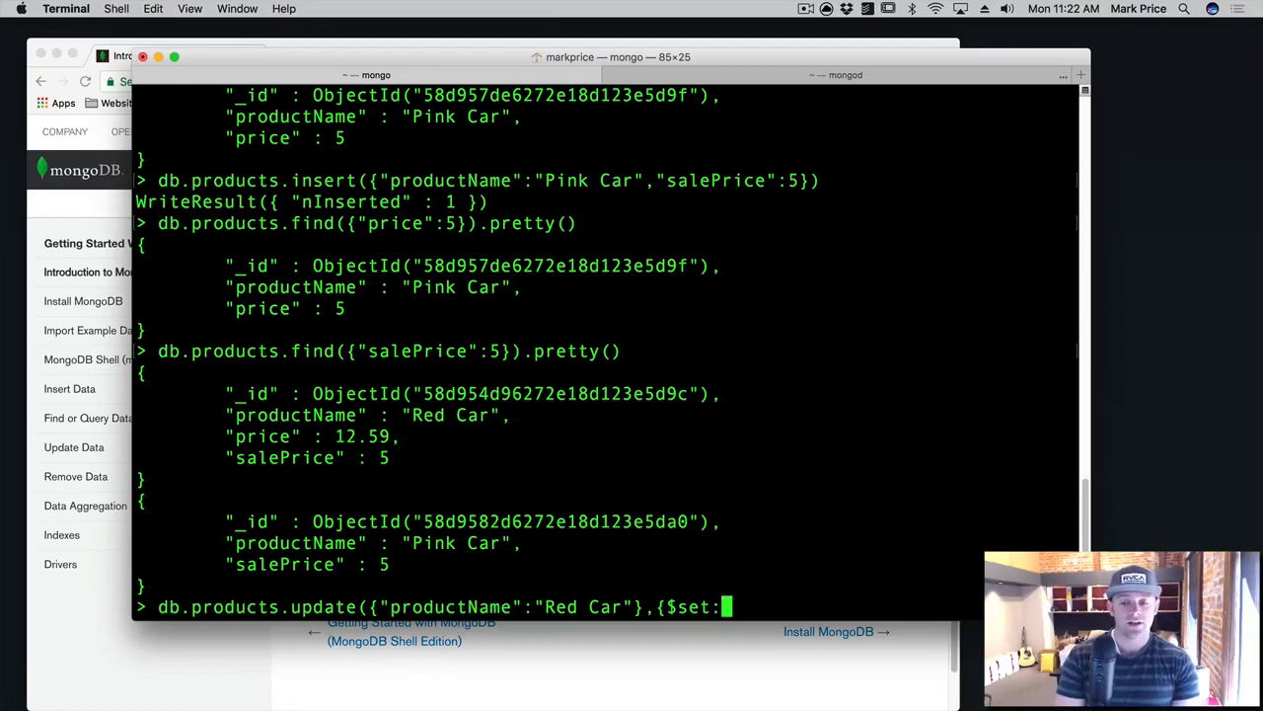
text({)
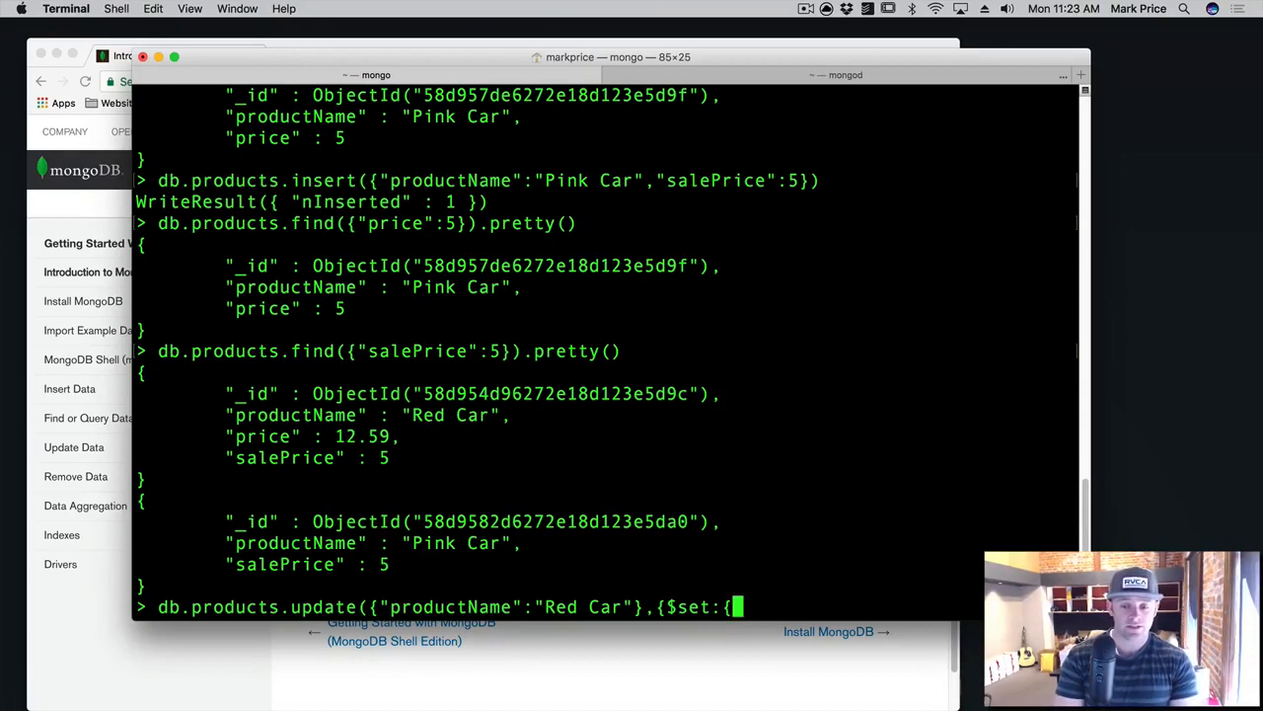
text("price":)
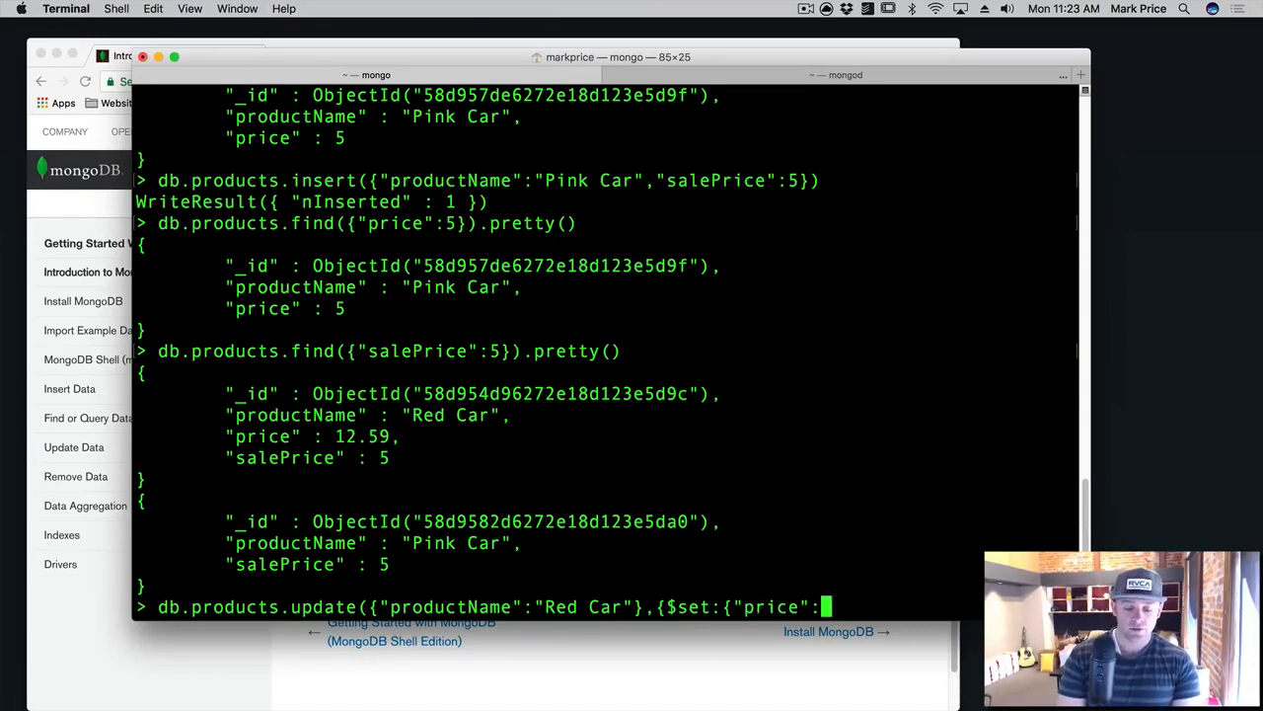
text(3.59)
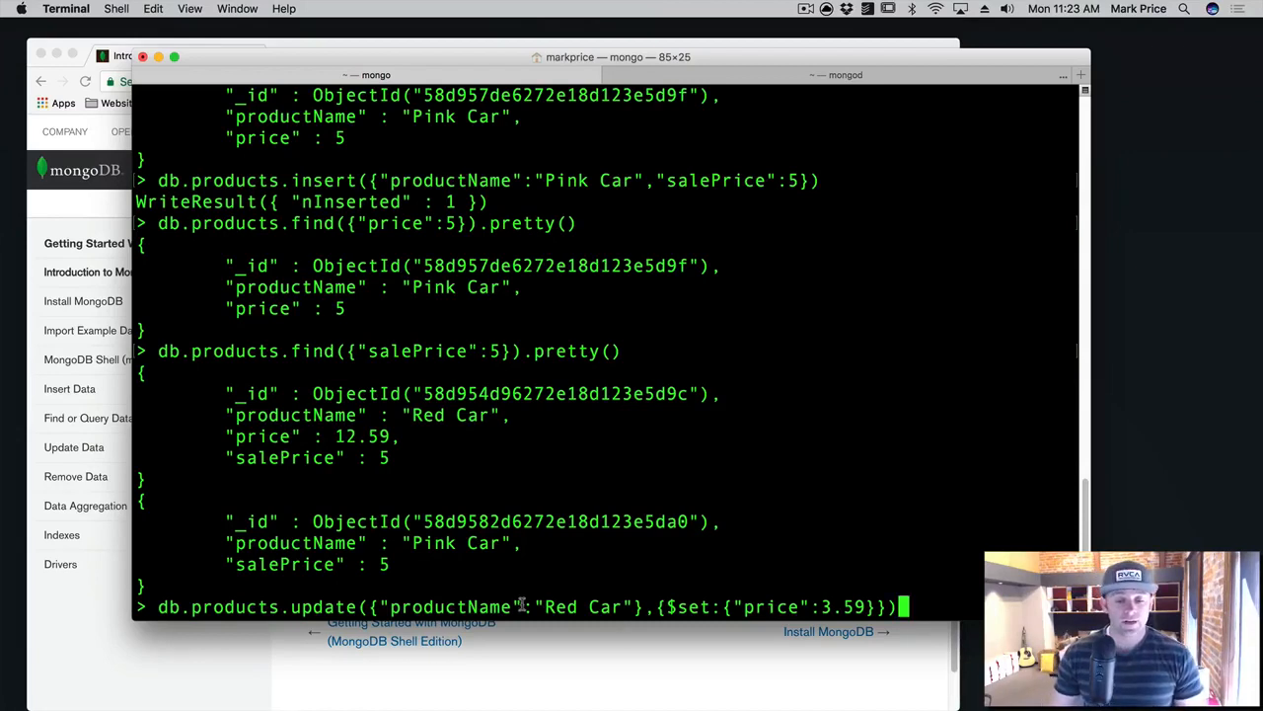
double_click(452, 606)
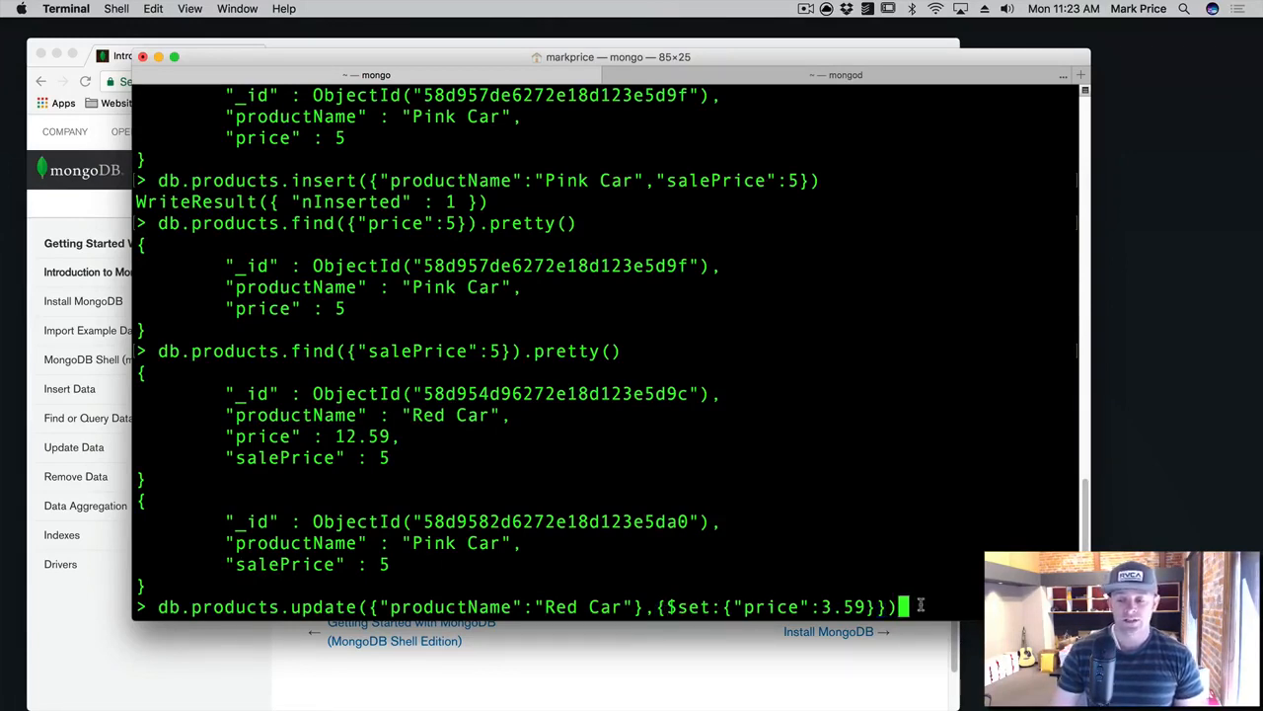
key(Return)
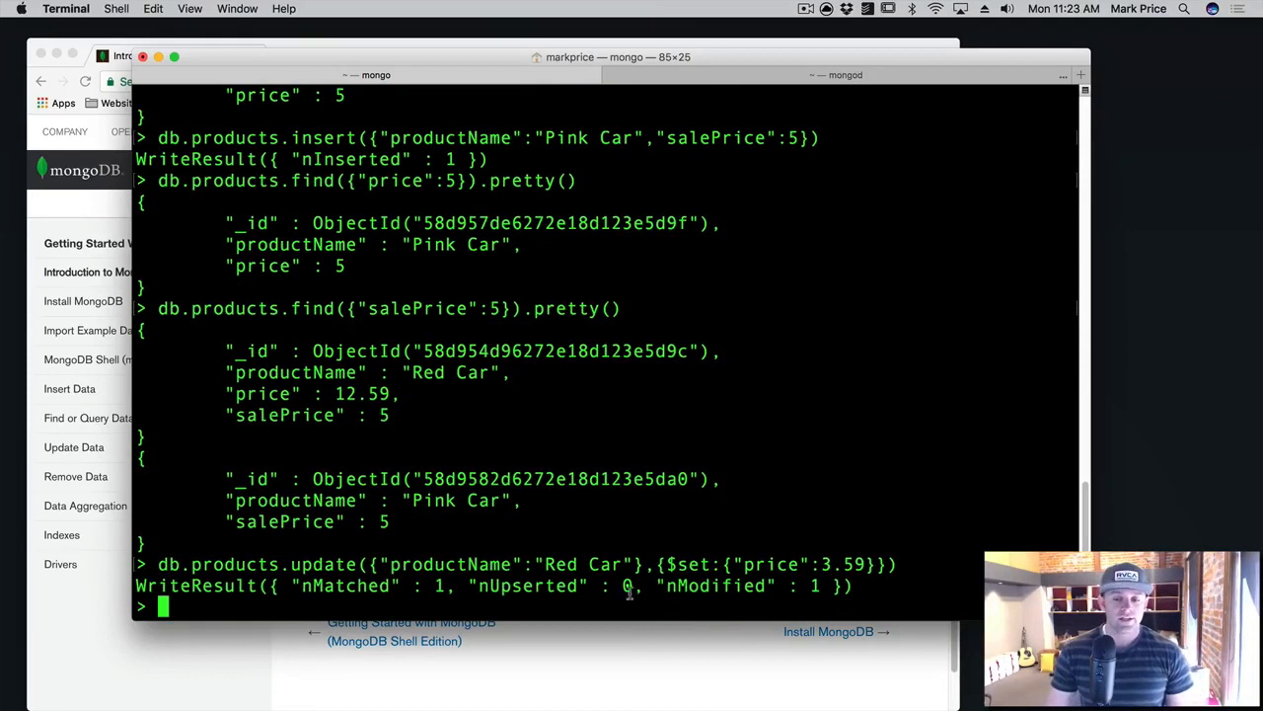
mouse_move(780, 576)
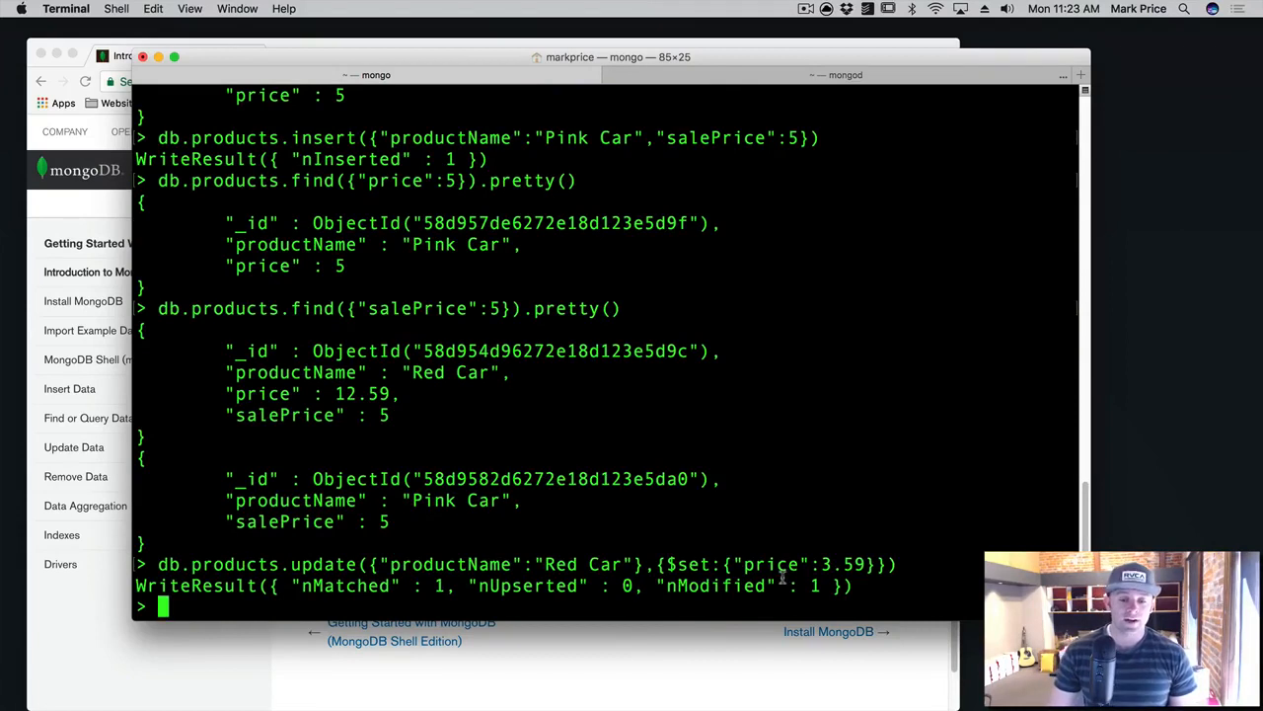
Step: Find the Red Car document by productName, showing price 3.59 and salePrice 5
text(db.)
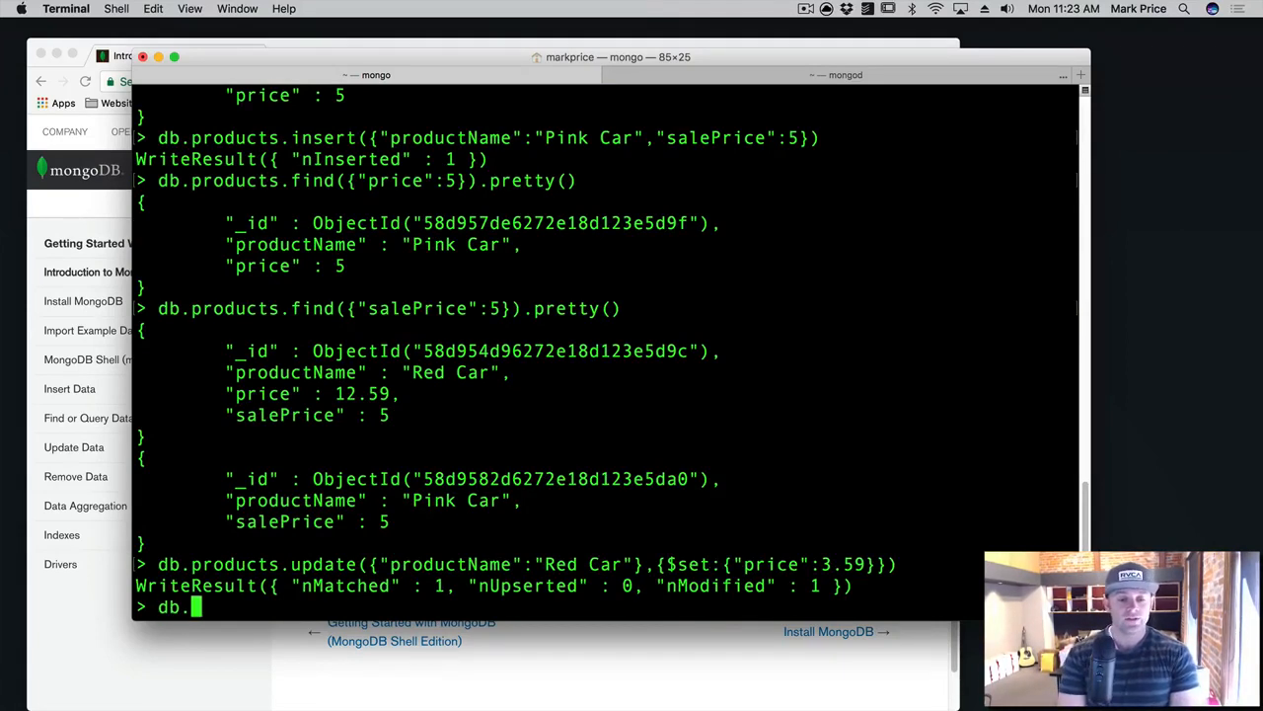
text(products.find)
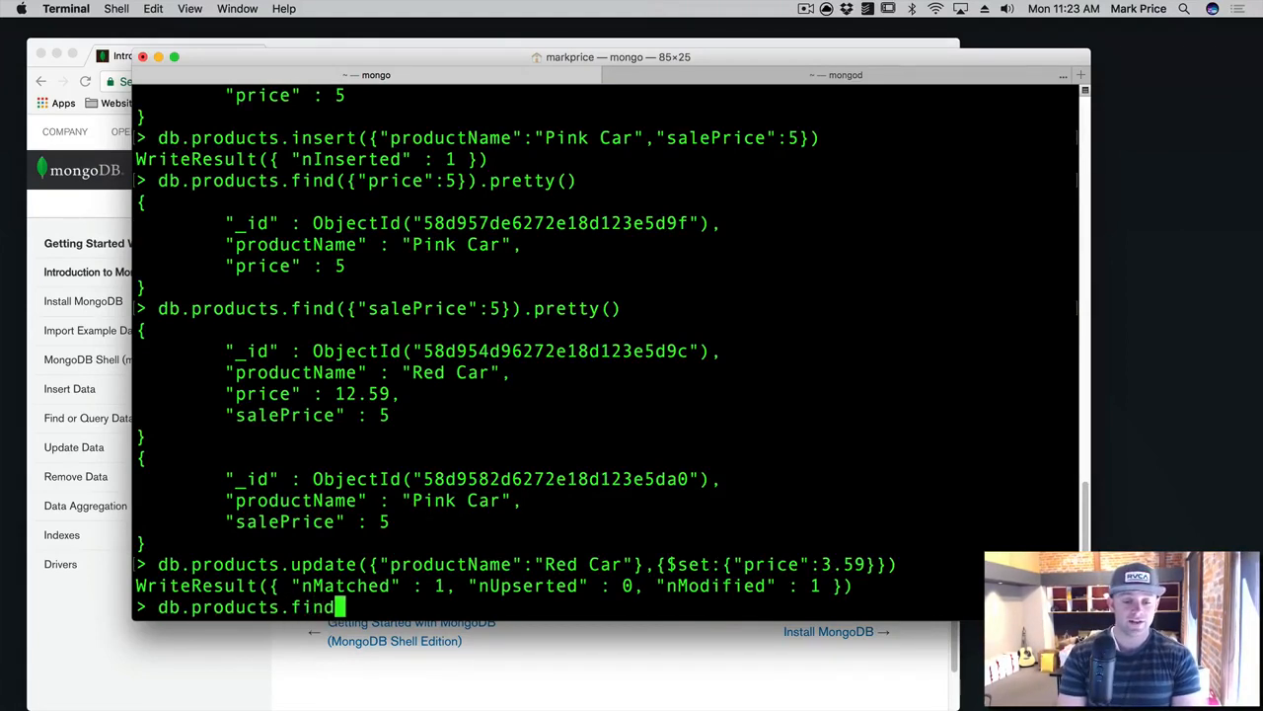
text(({)
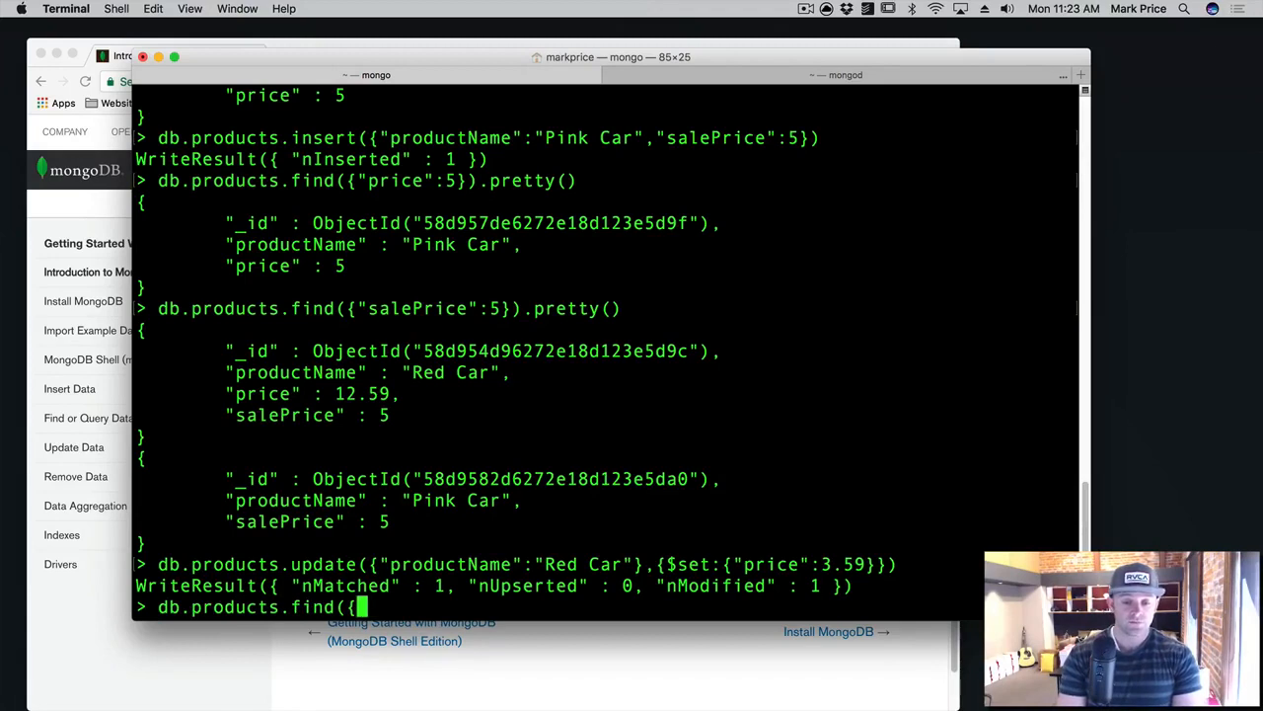
text("productNa)
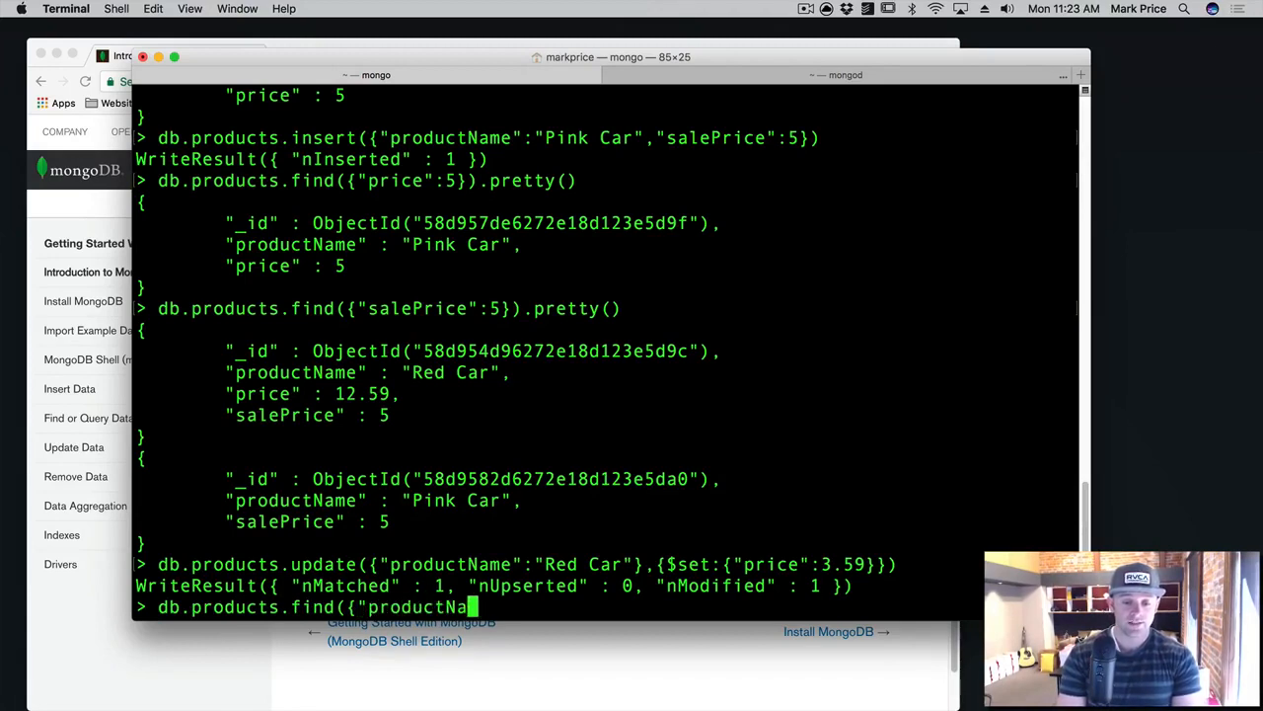
text(me":"Re)
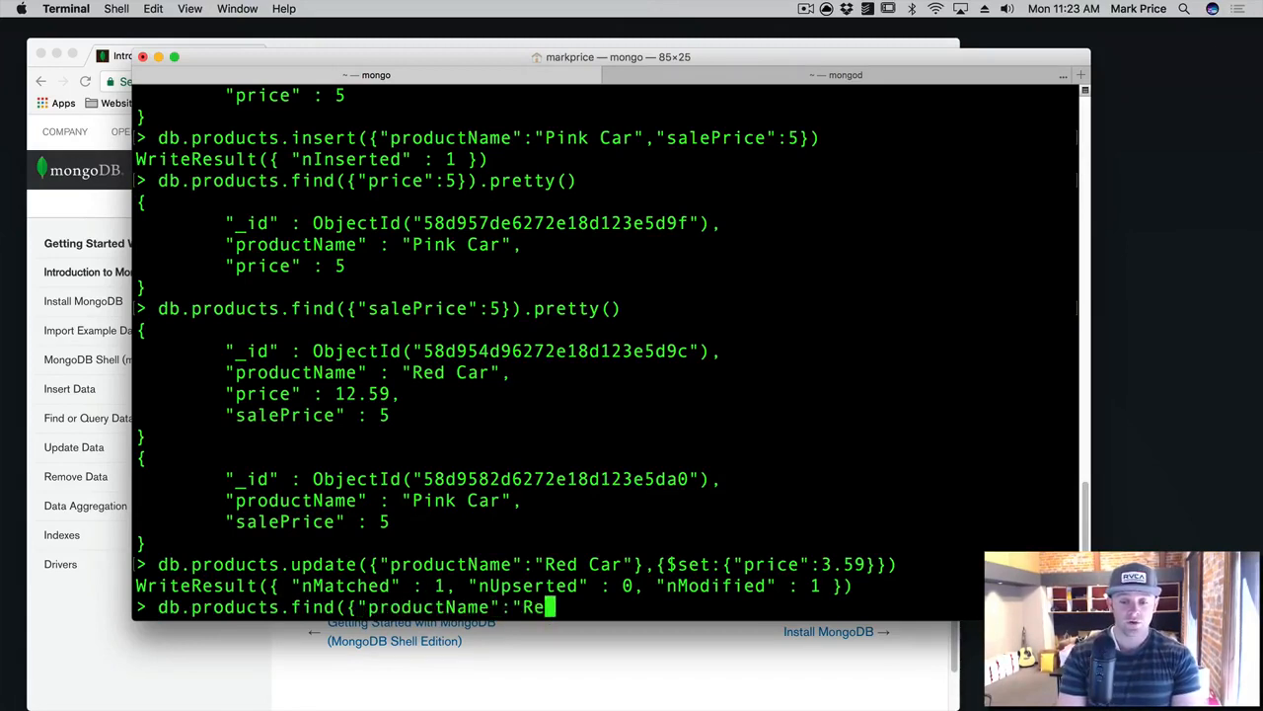
text(d Car")
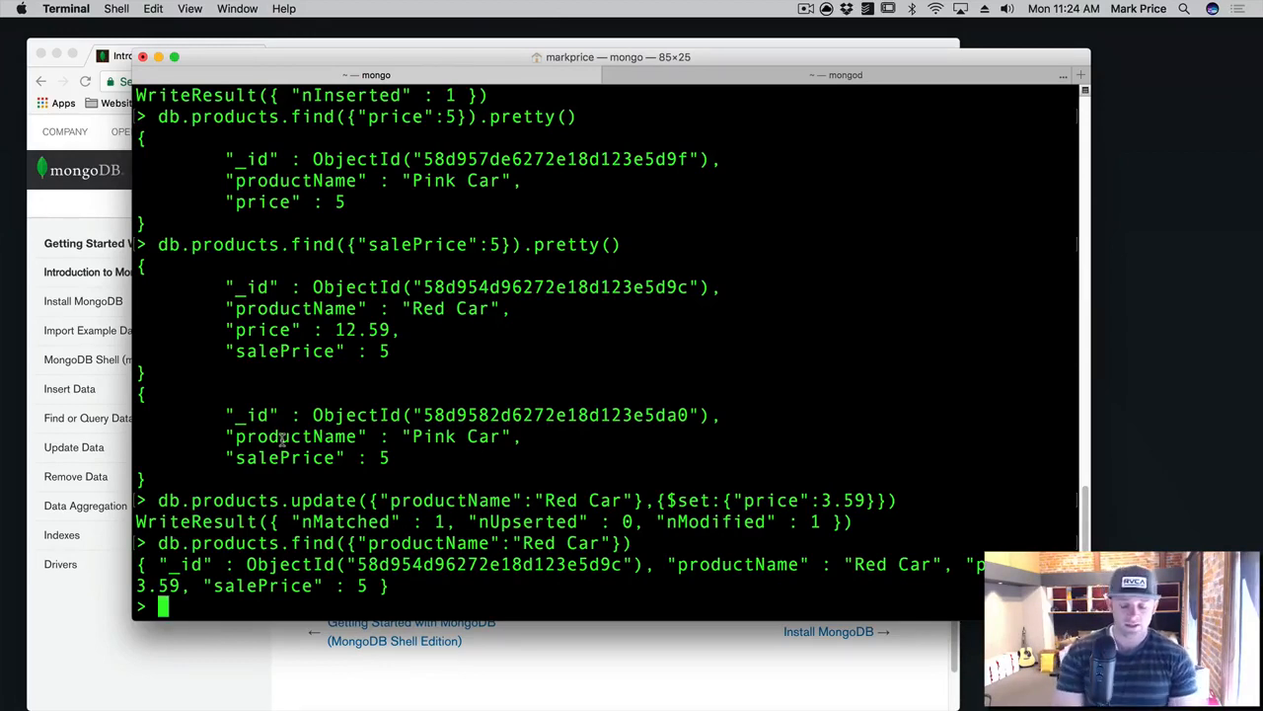
Step: Run db.products.find({}).pretty() to list all five product documents
text(db.prd)
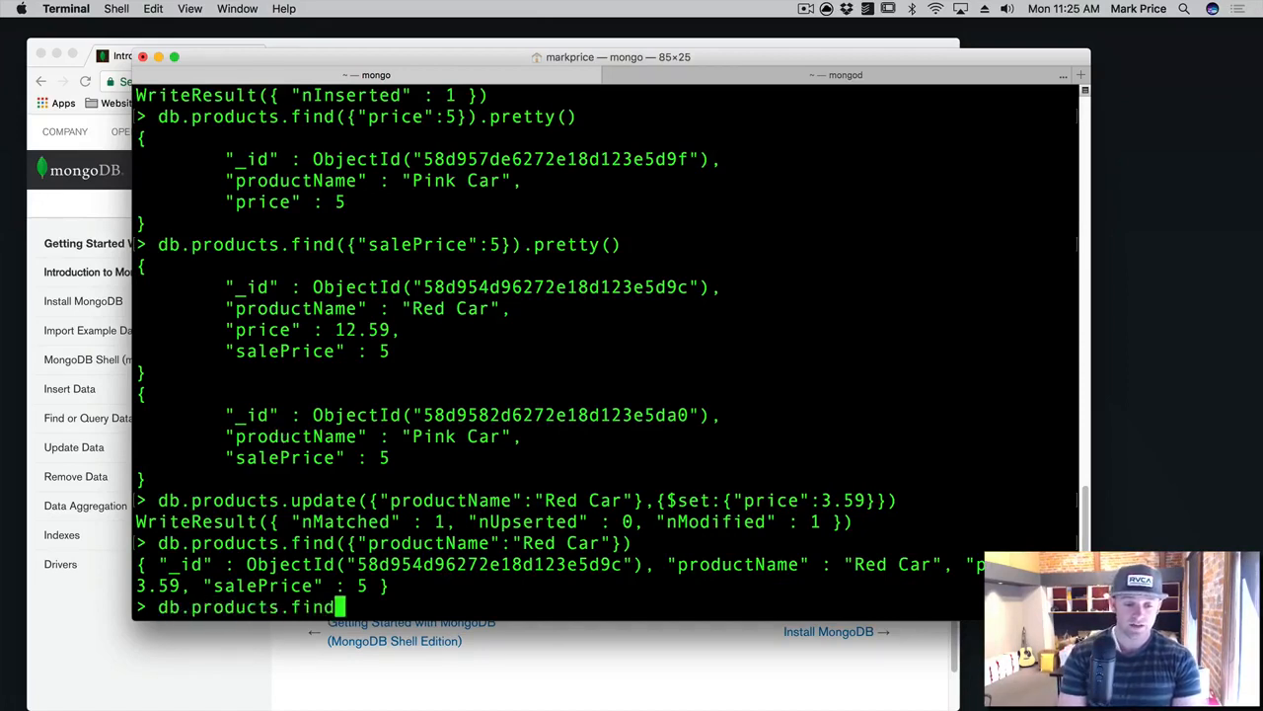
text(({}))
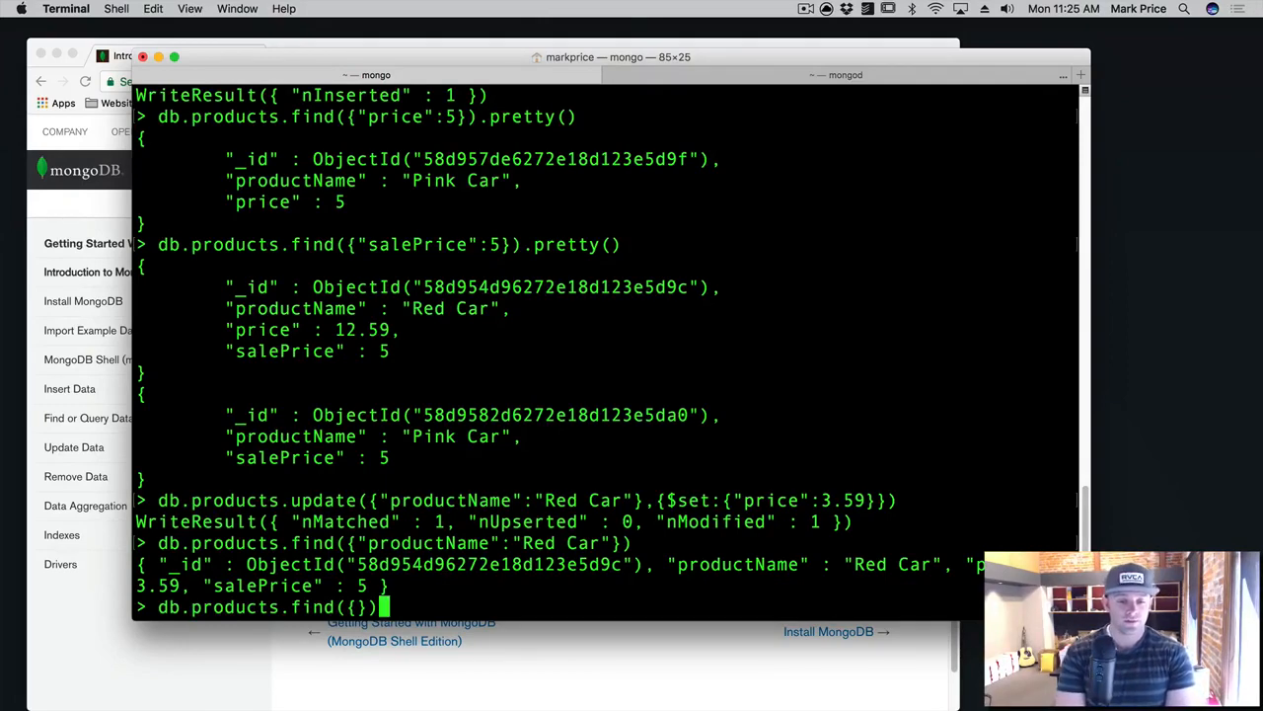
text(.pretty())
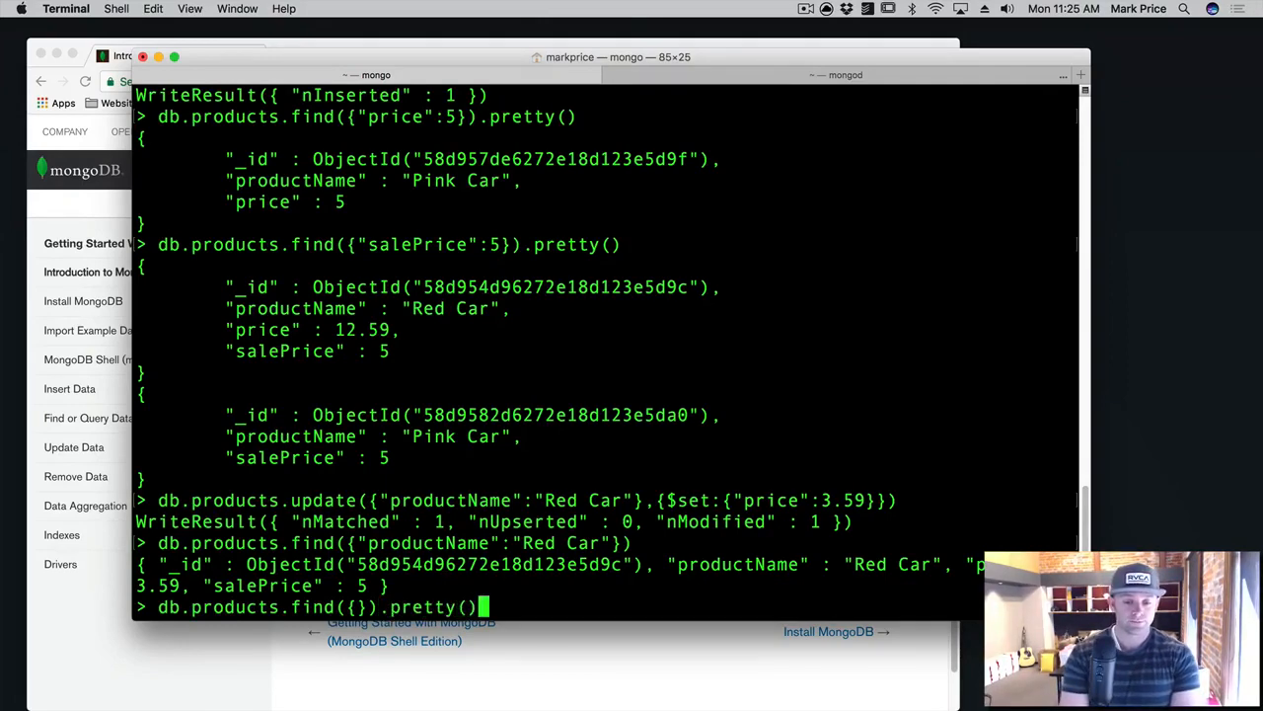
key(Return)
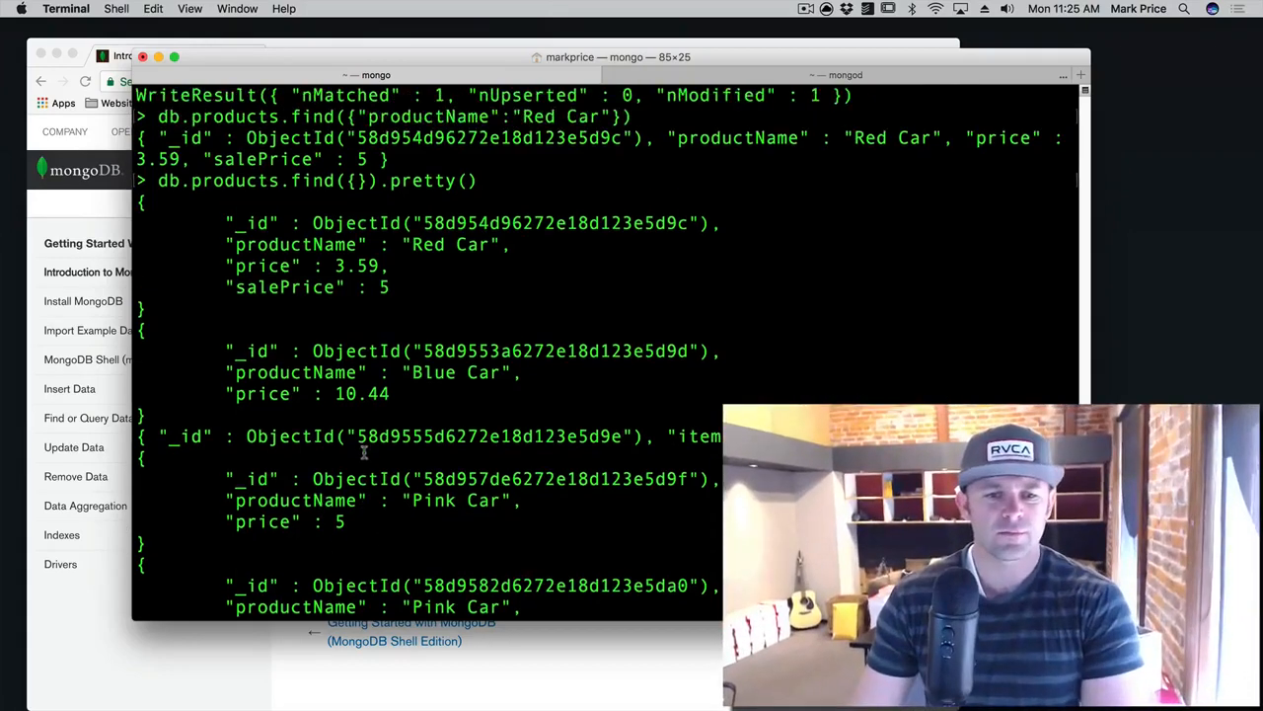
scroll(down, 3)
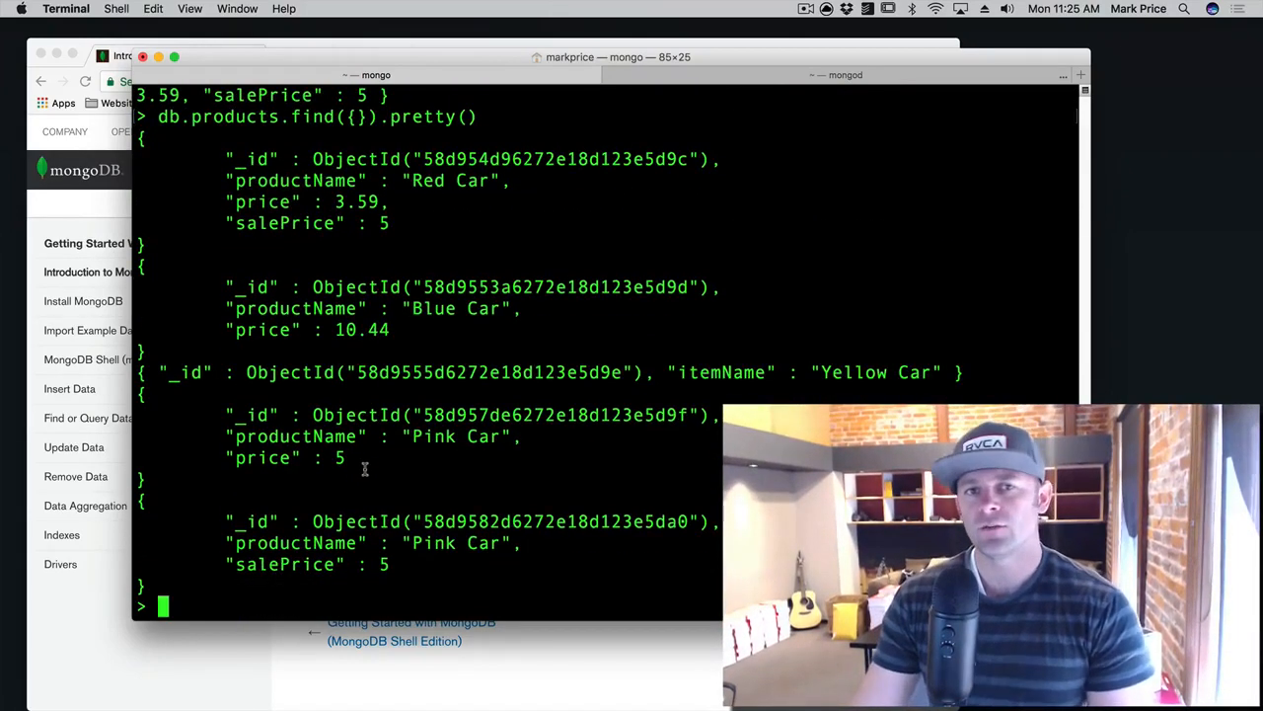